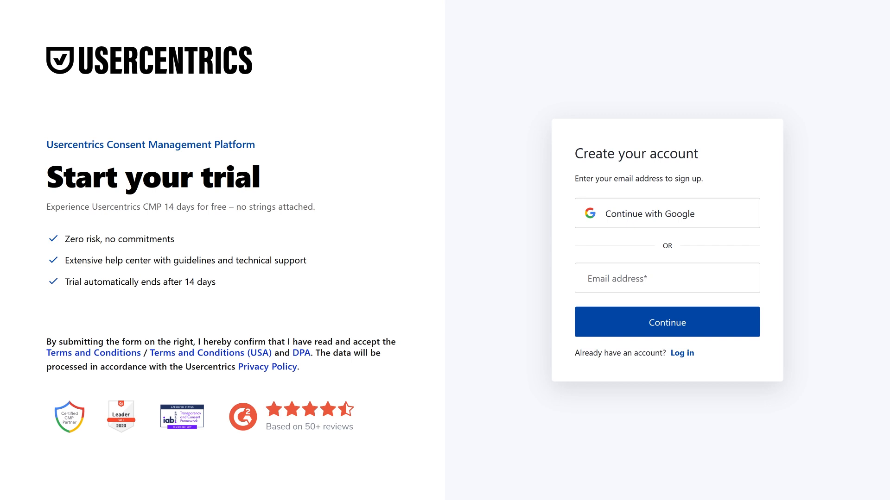
pyautogui.write('user@company.com')
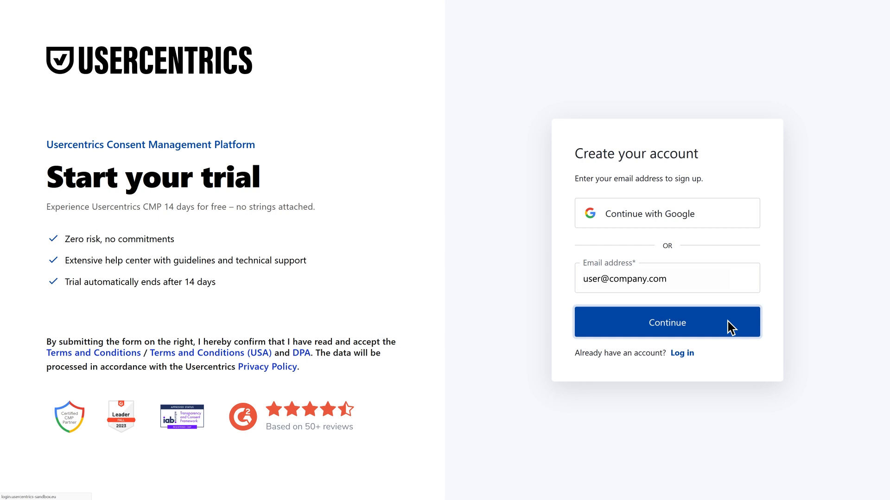
pyautogui.click(667, 322)
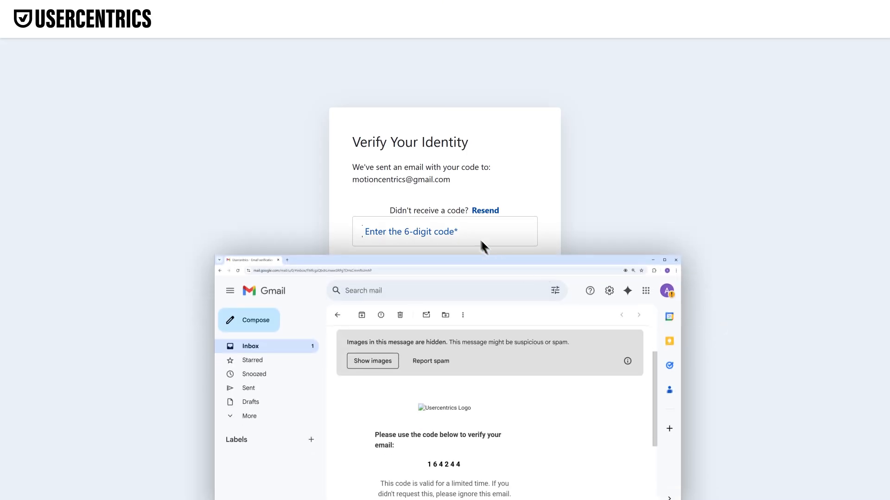
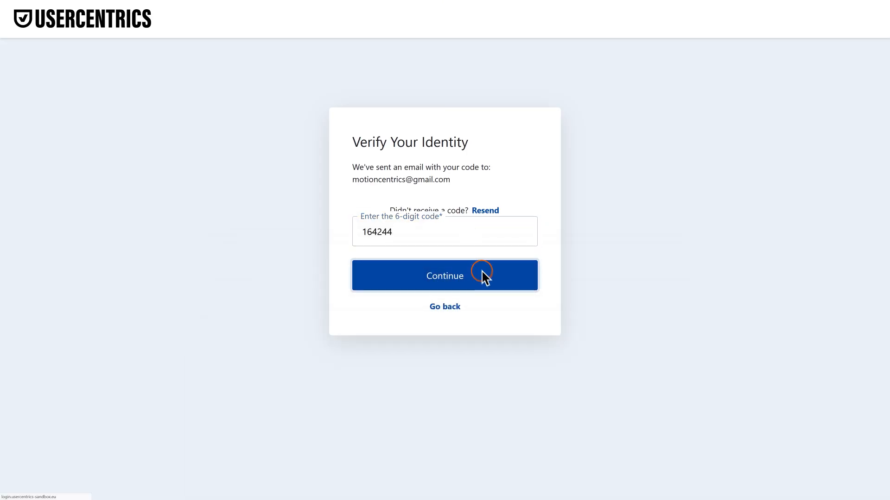
pyautogui.click(444, 275)
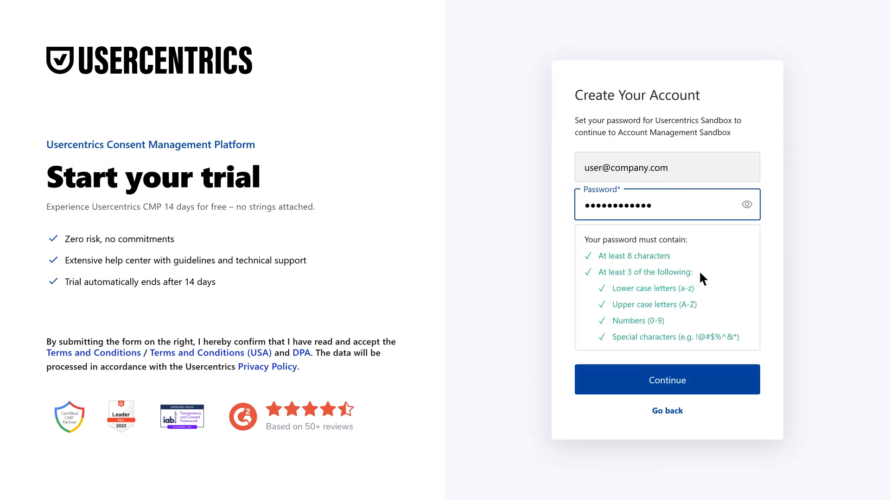
# Confirm the password and enter domain pdanielsen2000.github.io, keeping GDPR as legal framework
pyautogui.click(666, 380)
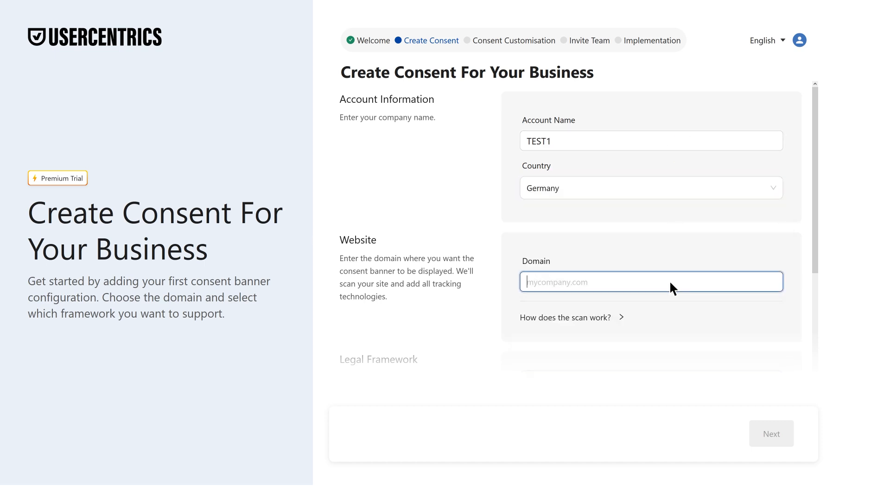
pyautogui.write('pdanielsen2000.github.io')
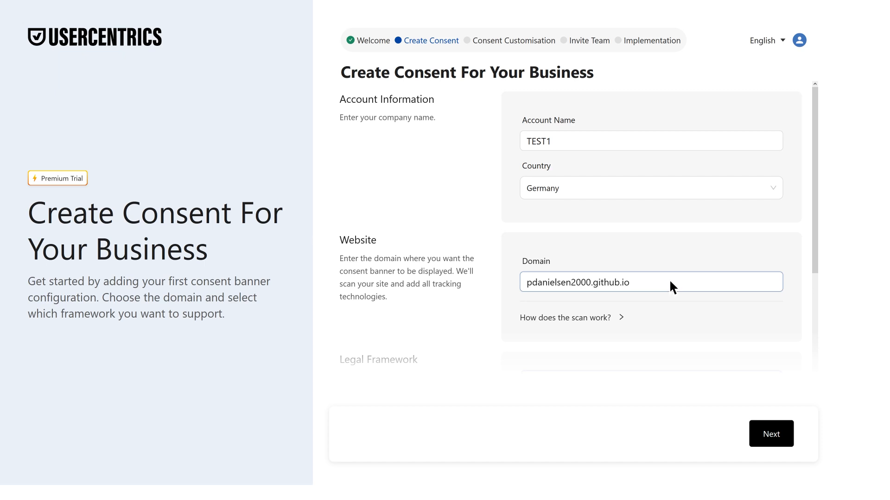
pyautogui.scroll(-3)
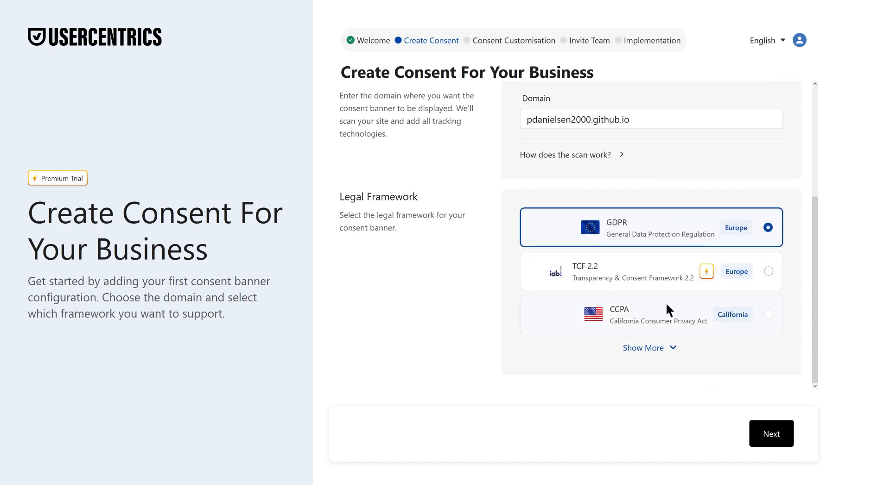
pyautogui.click(644, 348)
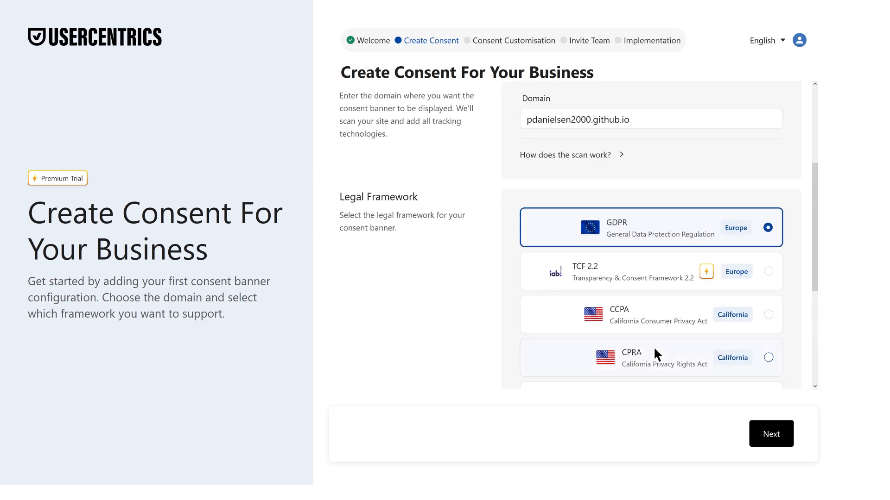
pyautogui.moveTo(765, 445)
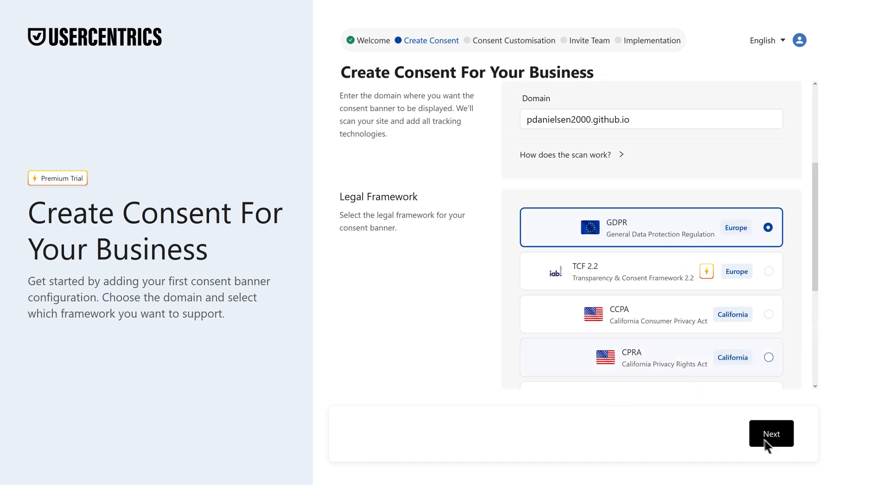
# Save the default Dialog, Center banner layout and view the Invite Team permission fields
pyautogui.click(771, 434)
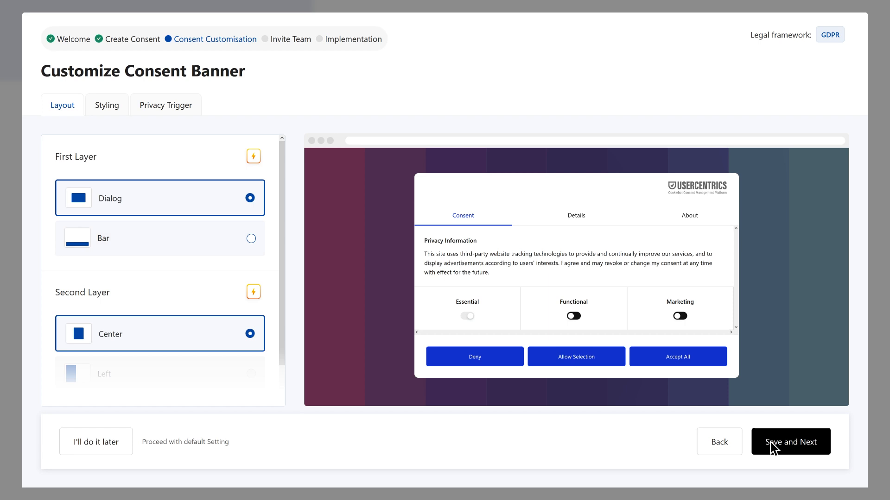
pyautogui.moveTo(179, 205)
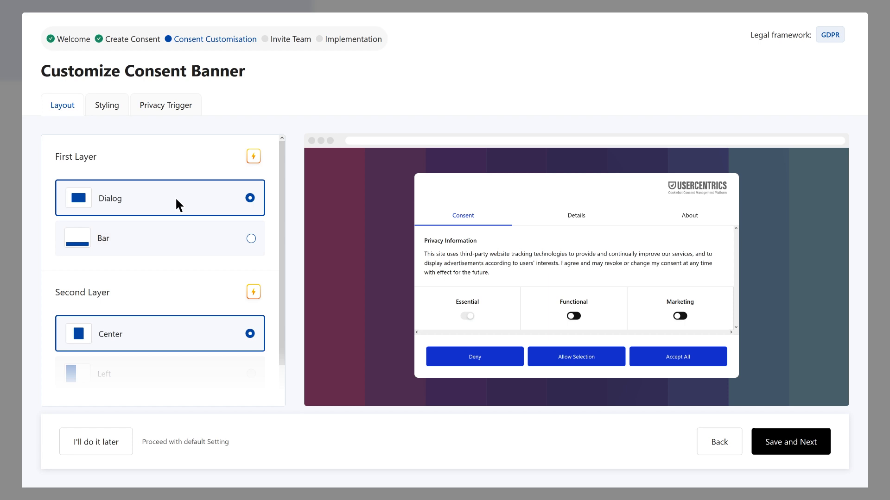
pyautogui.moveTo(179, 242)
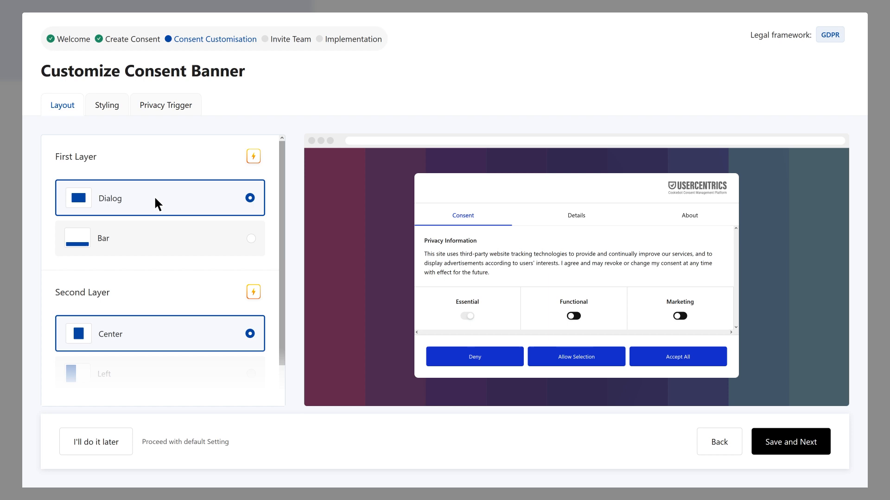
pyautogui.moveTo(58, 302)
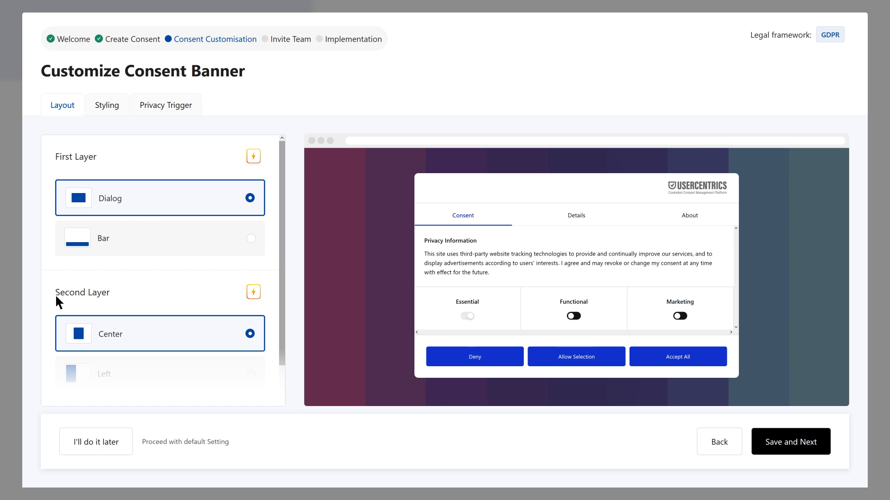
pyautogui.click(790, 441)
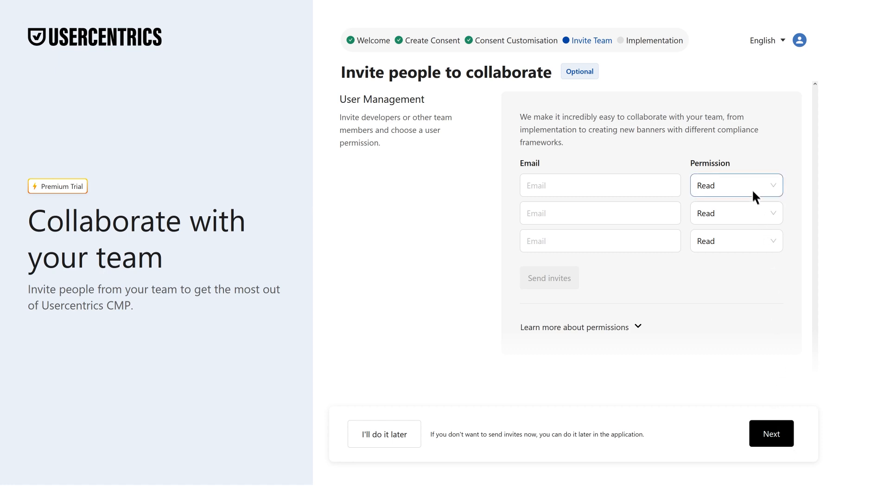
pyautogui.click(735, 185)
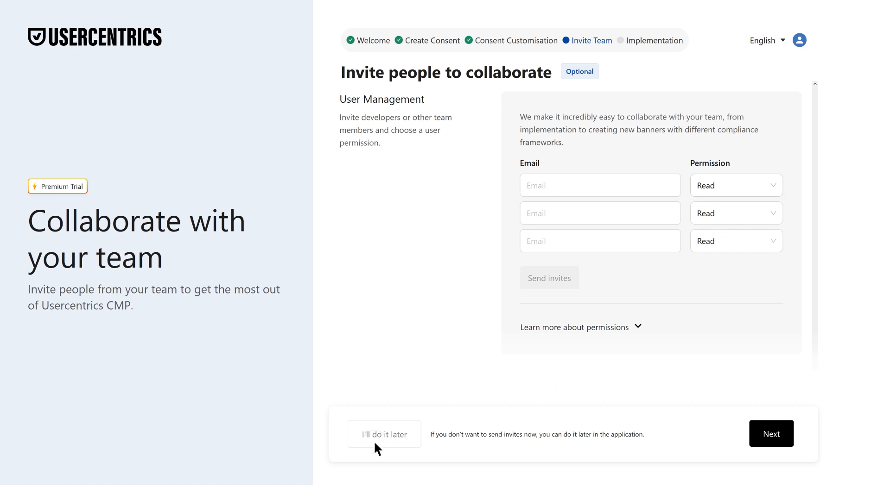
# Skip team invites and view the Auto Blocking script tag and implementation guides
pyautogui.click(383, 435)
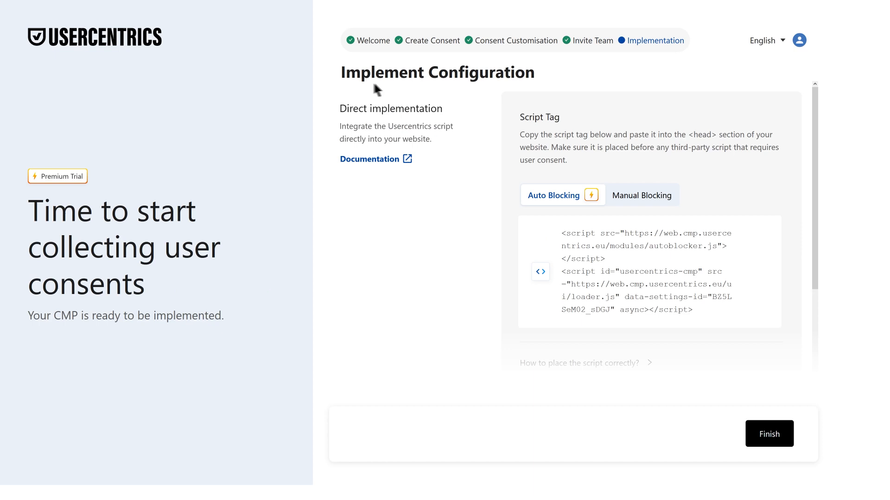
pyautogui.moveTo(537, 86)
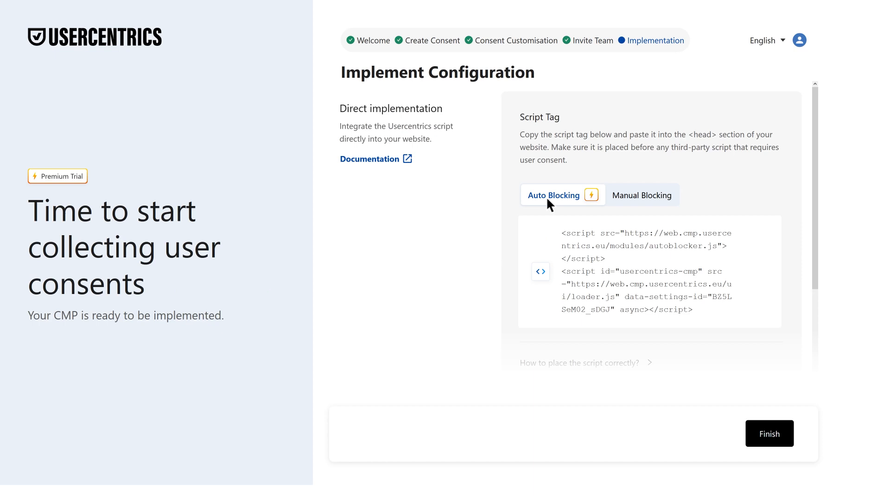
pyautogui.click(642, 195)
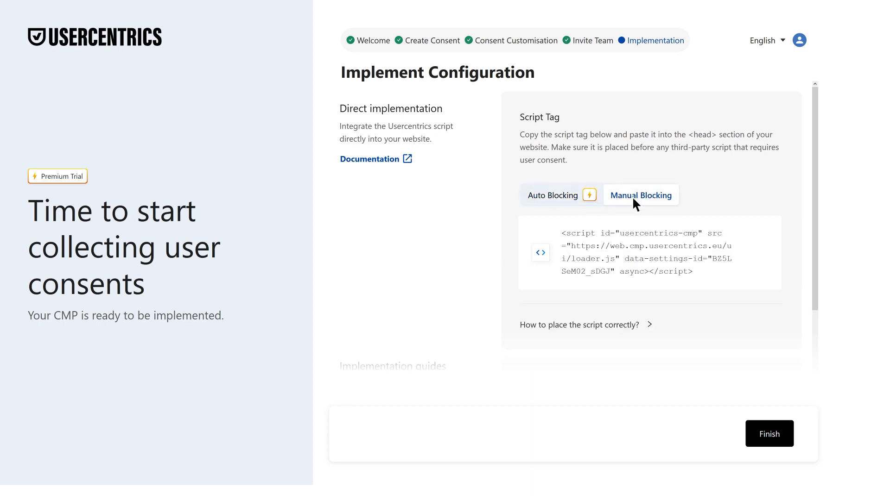
pyautogui.click(553, 195)
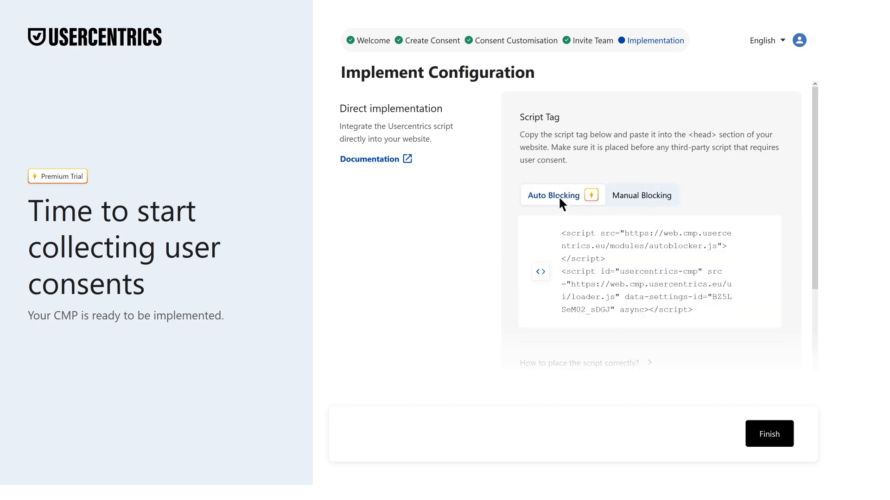
pyautogui.scroll(-3)
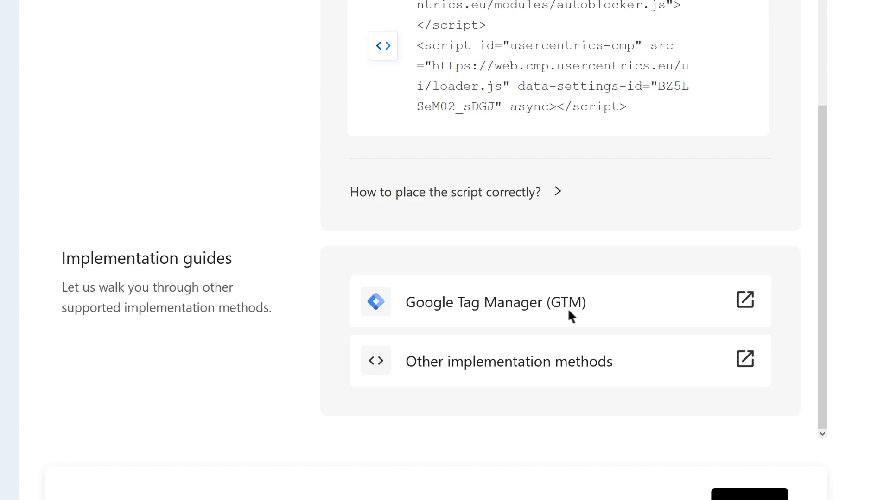
pyautogui.moveTo(503, 377)
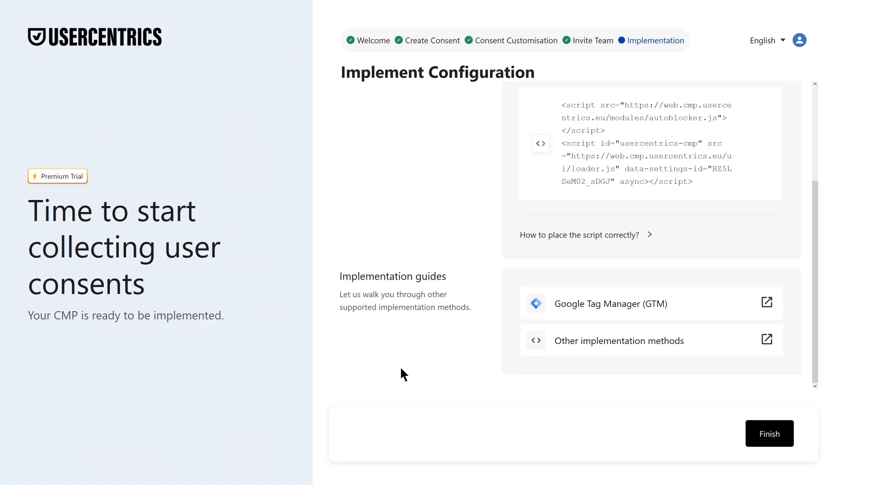
# Set John Doe as data controller of GDPR configuration #1, save draft, view Legal Specifications
pyautogui.click(769, 434)
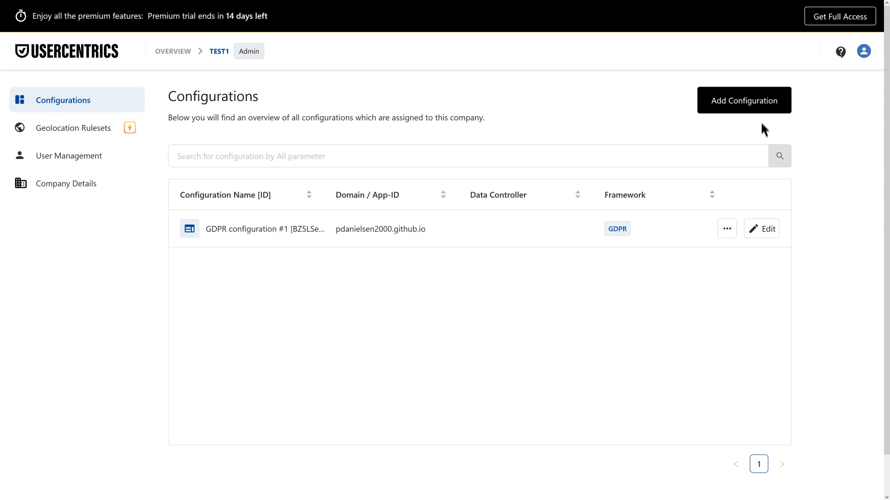
pyautogui.click(744, 100)
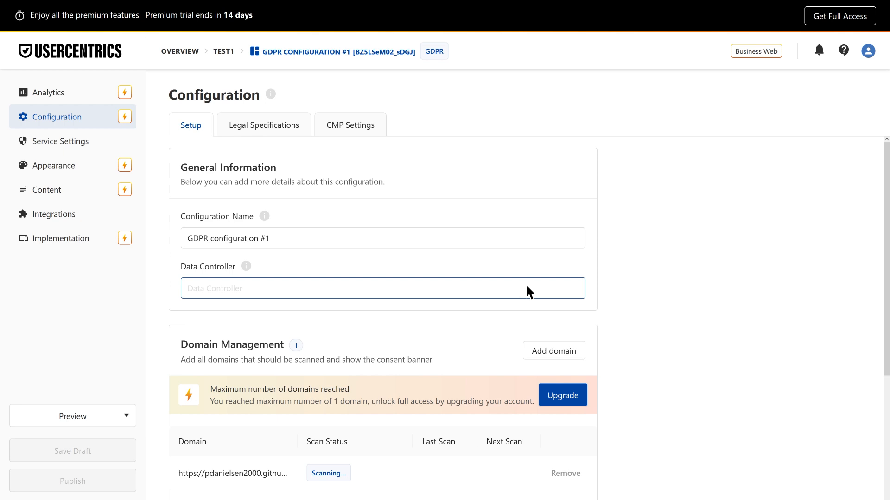
pyautogui.write('John Doe')
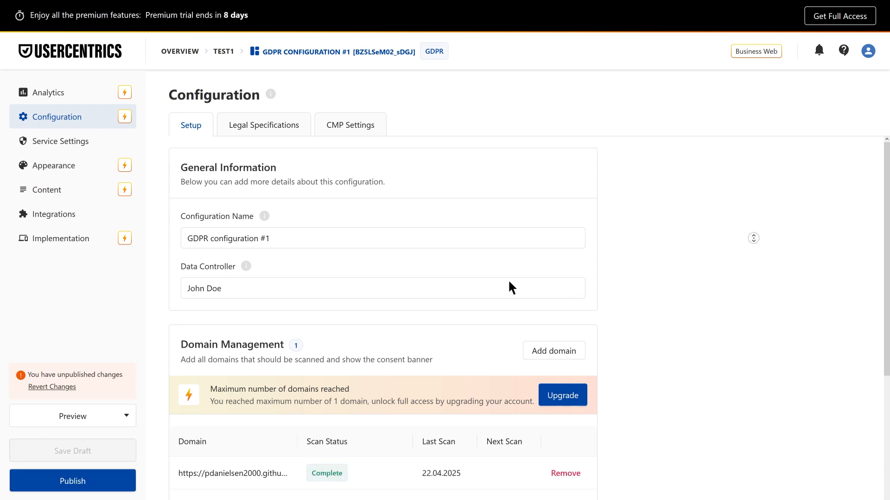
pyautogui.scroll(-3)
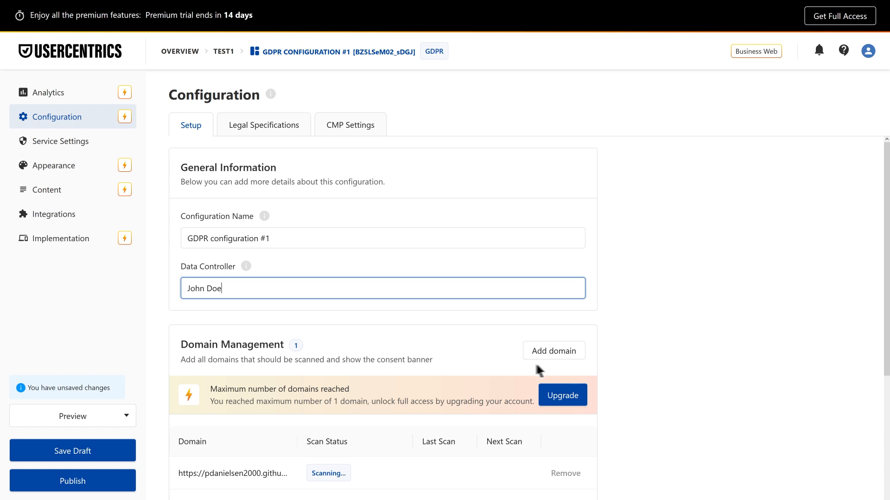
pyautogui.click(72, 451)
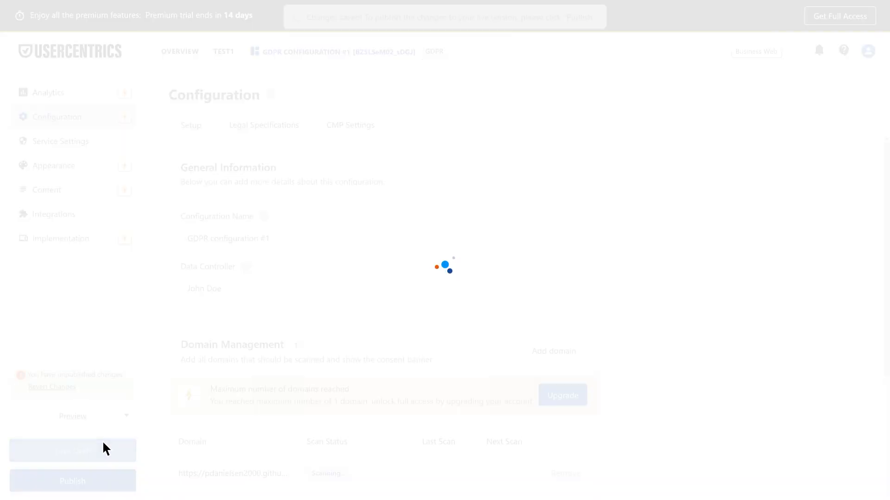
pyautogui.click(263, 125)
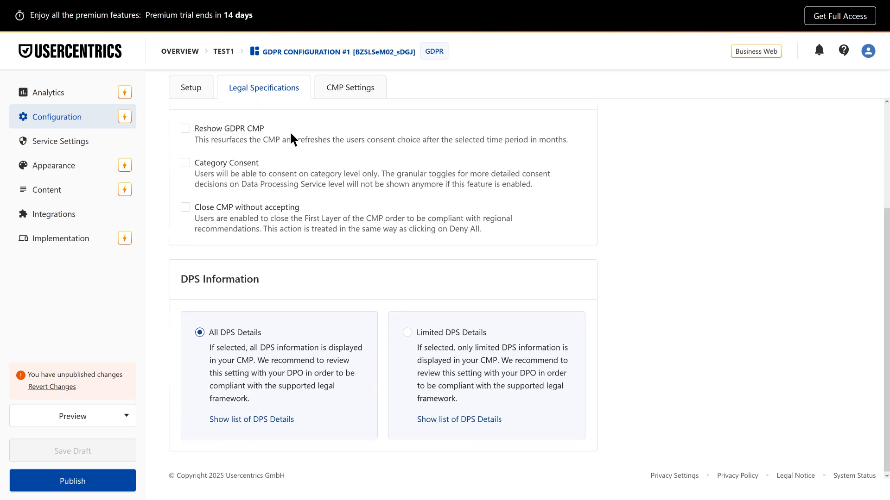
# Scroll CMP Settings past Google Consent Mode to the Resurface CMP section
pyautogui.click(349, 86)
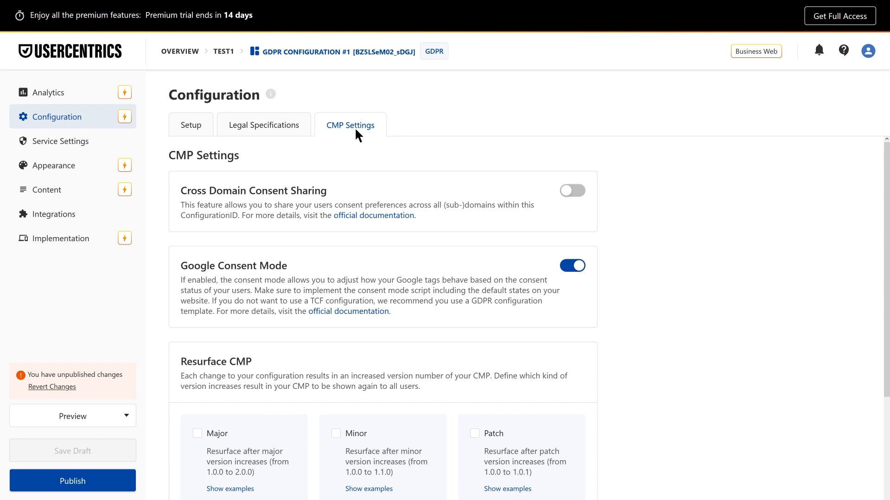
pyautogui.scroll(-3)
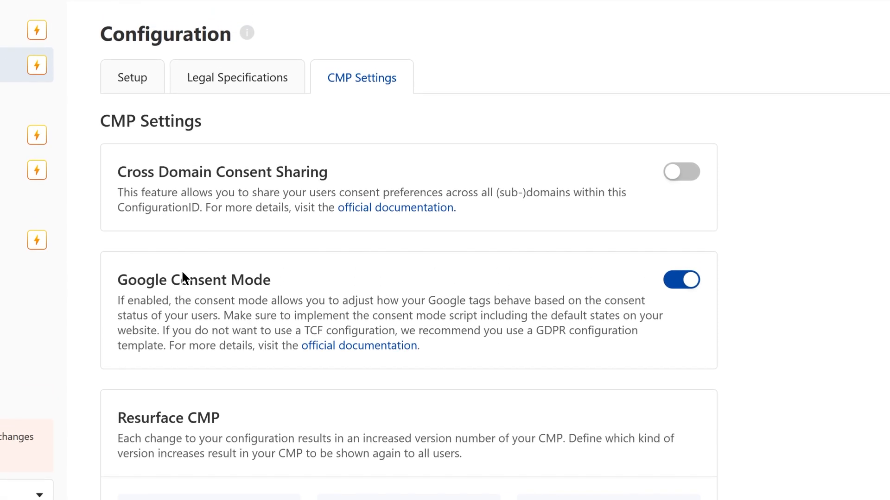
pyautogui.scroll(-3)
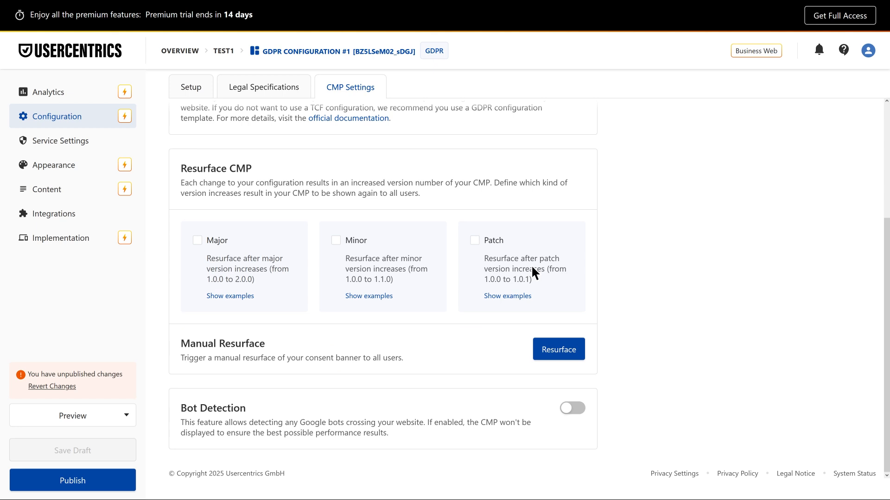
pyautogui.scroll(3)
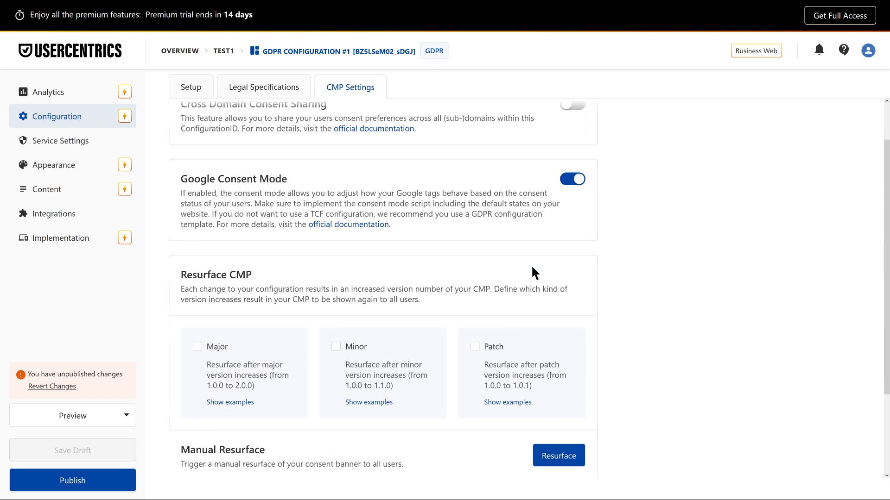
# Browse the banner's Appearance Layout options
pyautogui.click(54, 164)
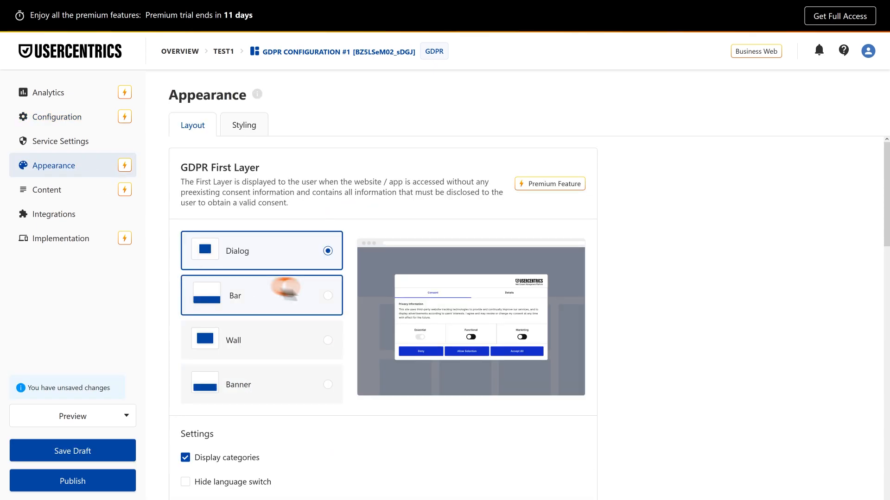
pyautogui.scroll(-3)
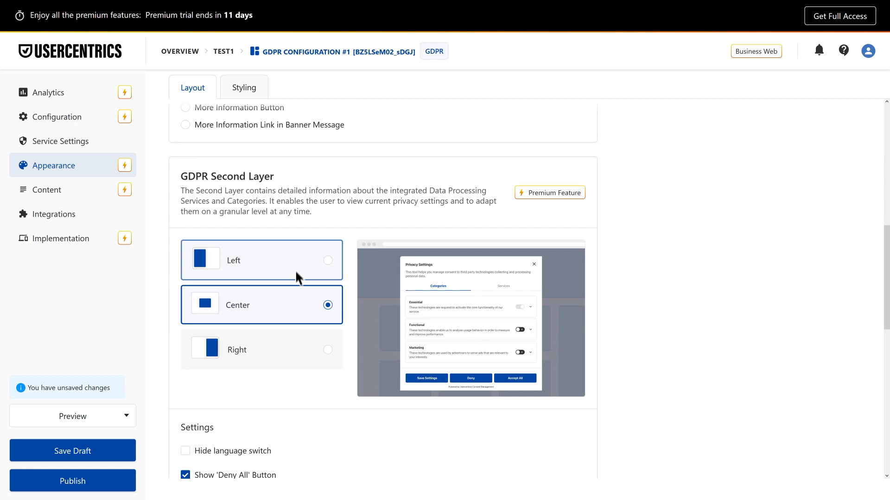
pyautogui.click(260, 349)
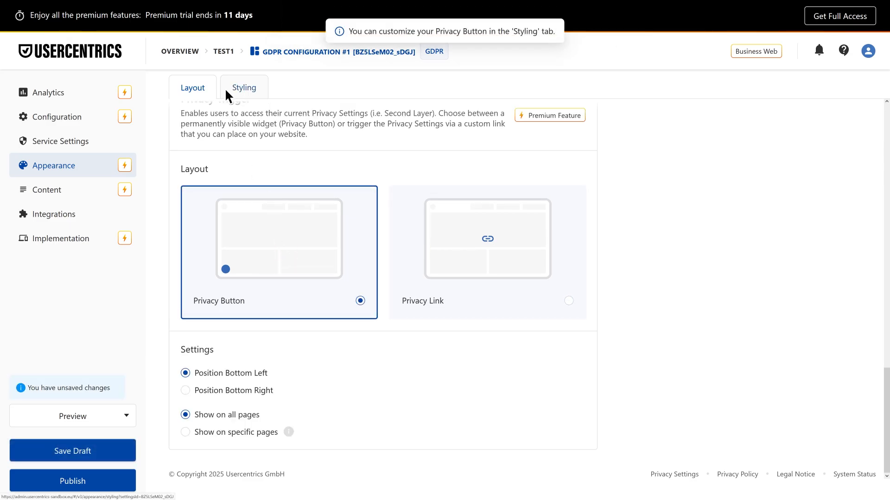
# Turn on Enable Custom CSS in the Styling options
pyautogui.click(244, 88)
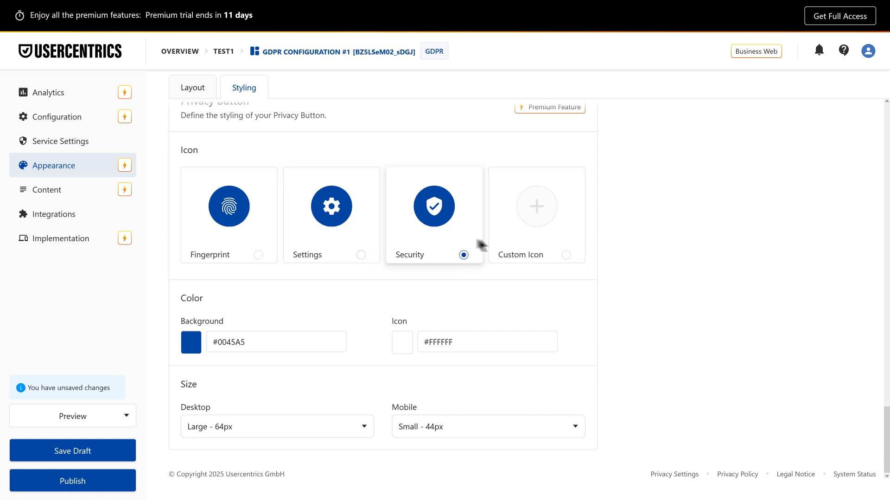
pyautogui.moveTo(609, 250)
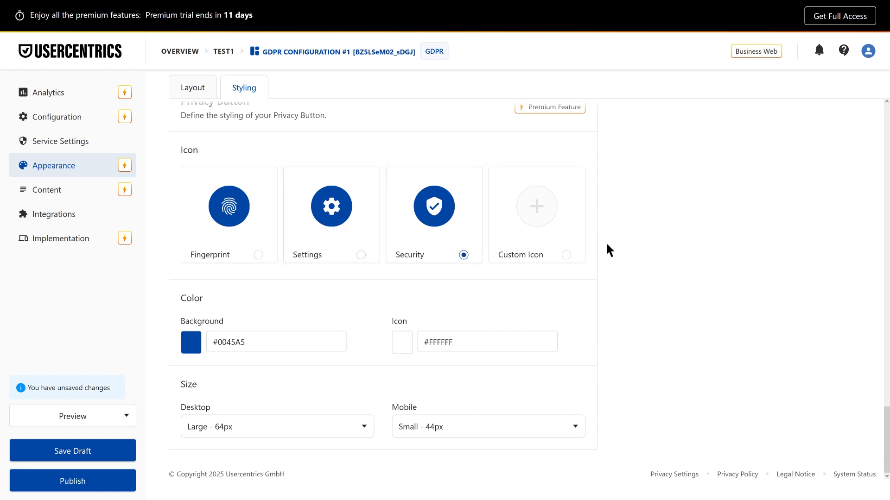
pyautogui.scroll(-3)
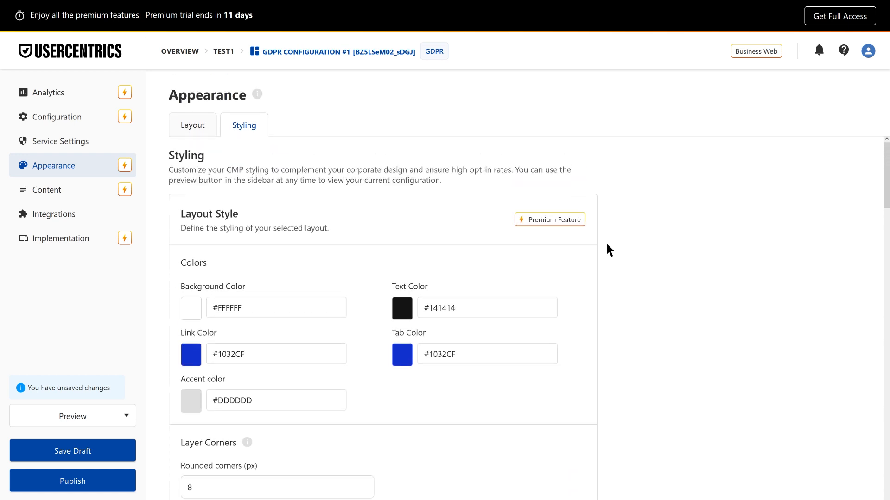
pyautogui.scroll(-3)
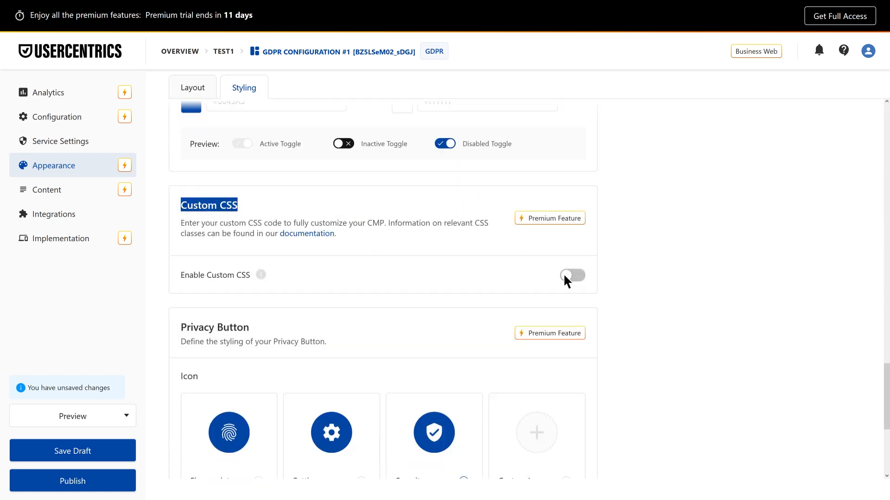
pyautogui.click(571, 275)
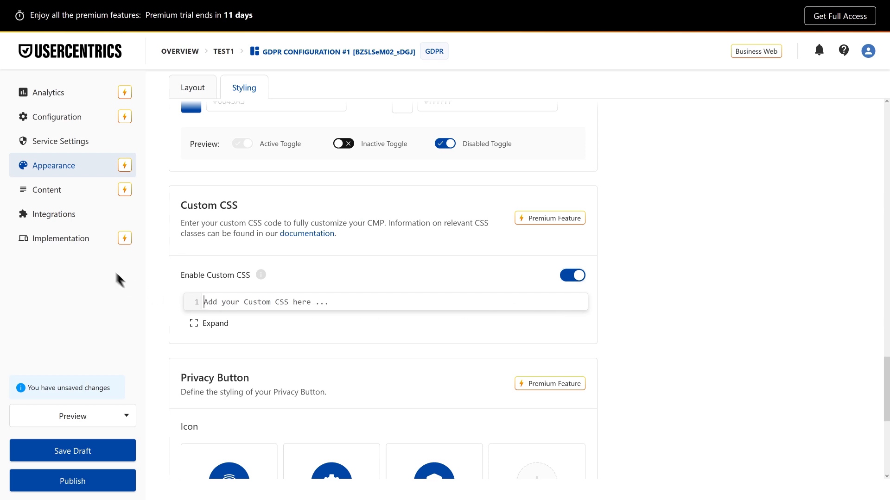
# Review the First Layer, Second Layer and Labels texts, then open the DPS Scanner
pyautogui.click(46, 189)
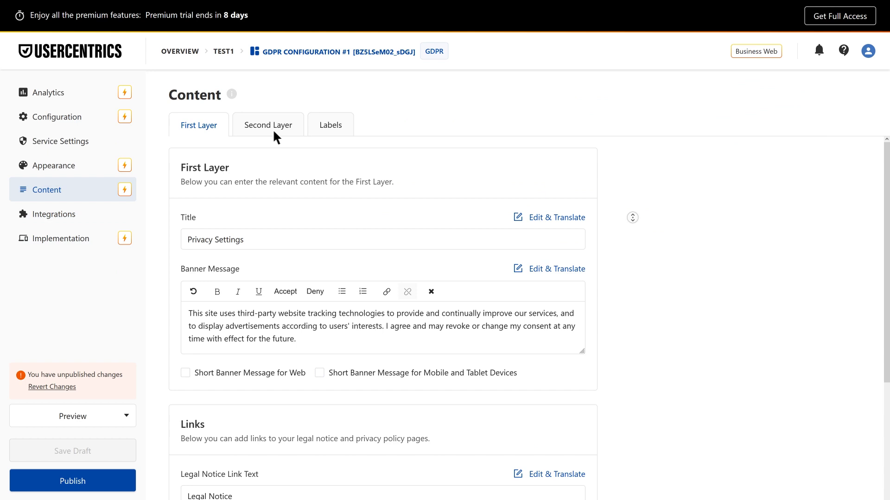
pyautogui.click(268, 124)
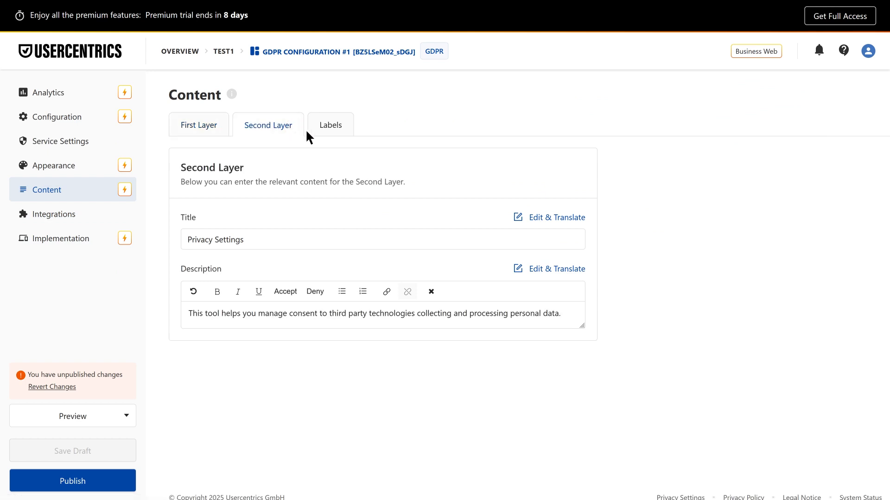
pyautogui.click(330, 125)
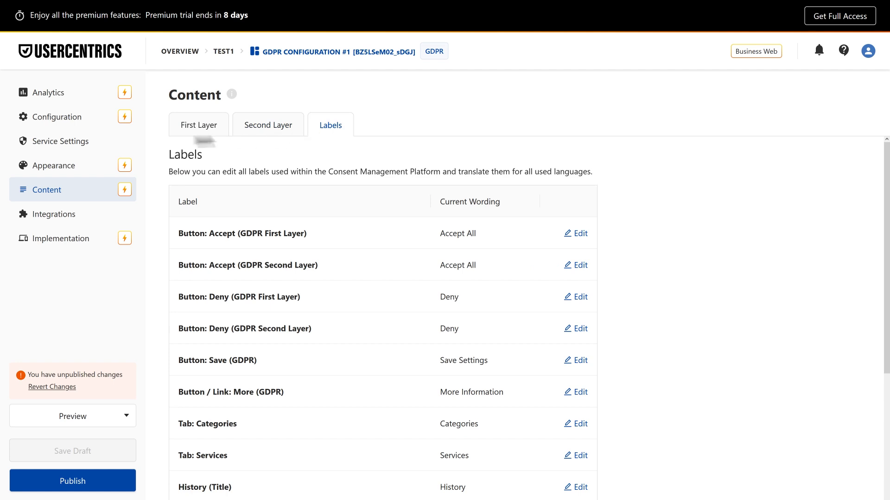
pyautogui.click(60, 141)
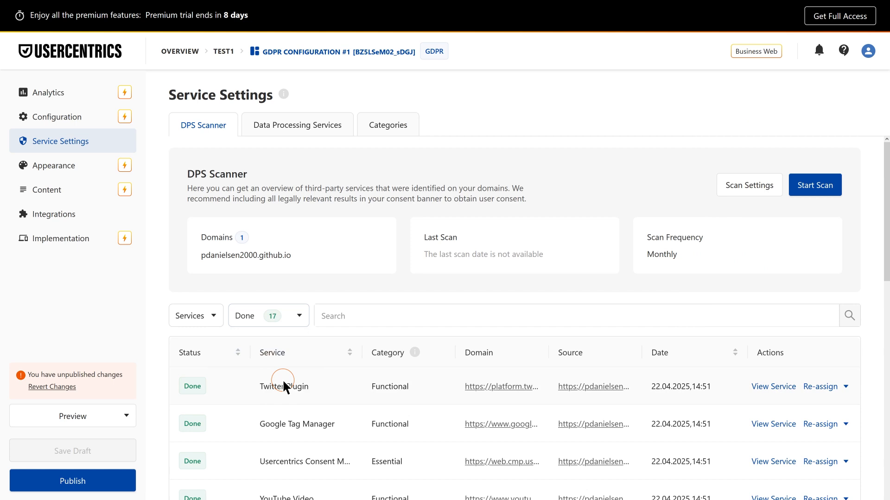
# Filter scan results to Todo and add Twitter Syndication as a Marketing service
pyautogui.click(267, 316)
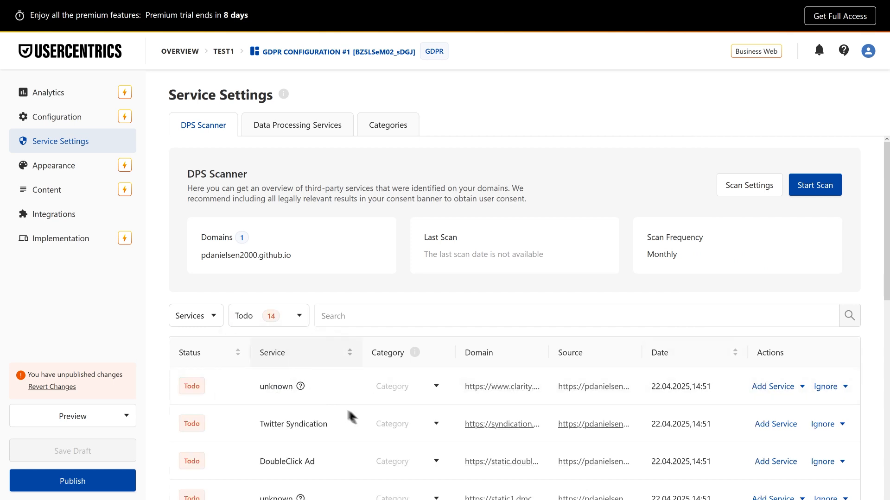
pyautogui.click(771, 424)
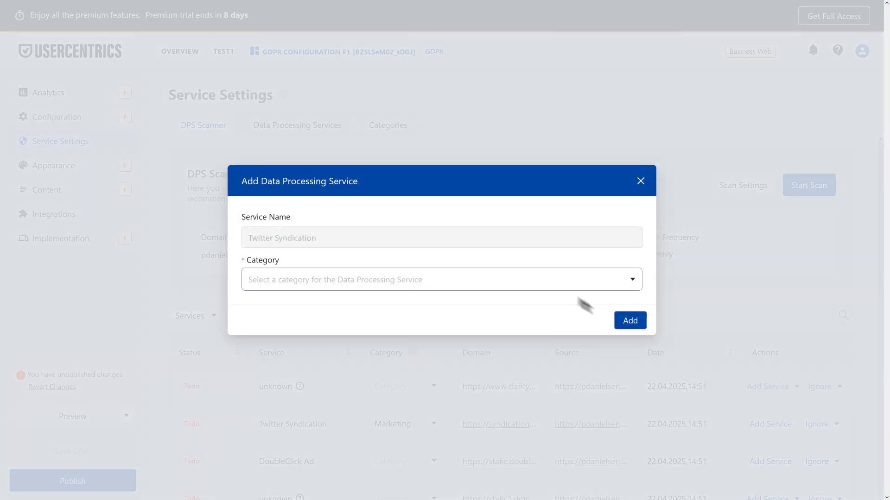
pyautogui.click(628, 320)
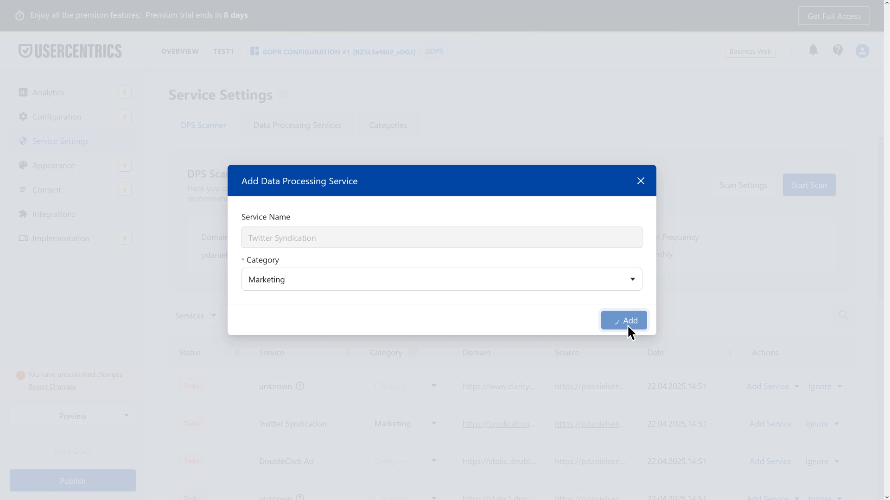
pyautogui.click(623, 321)
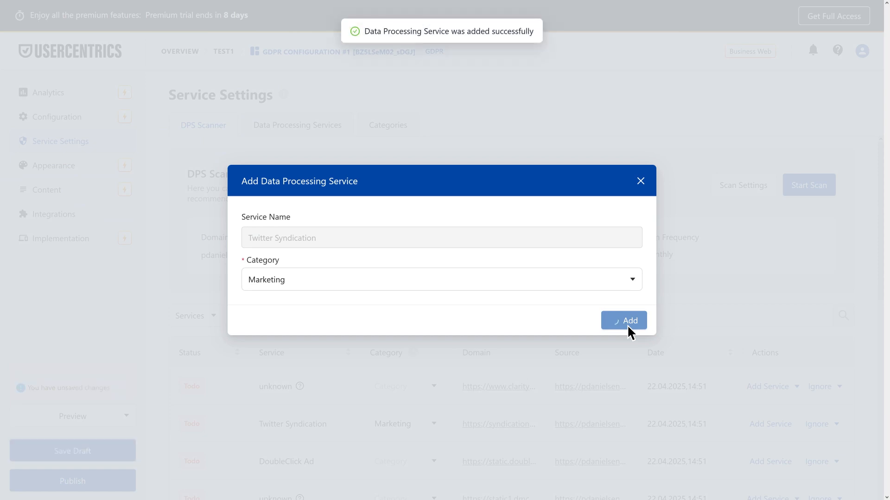
pyautogui.click(623, 320)
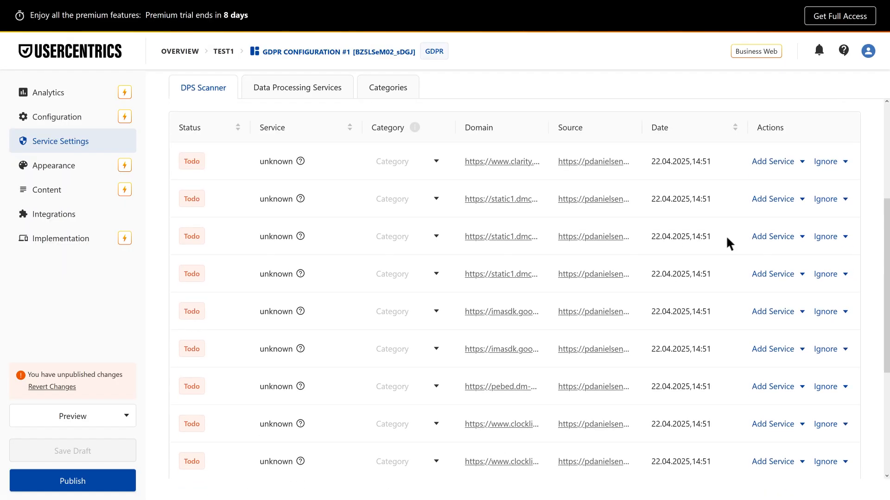
# Ignore the dmcdn.net domain found by the scan
pyautogui.click(801, 271)
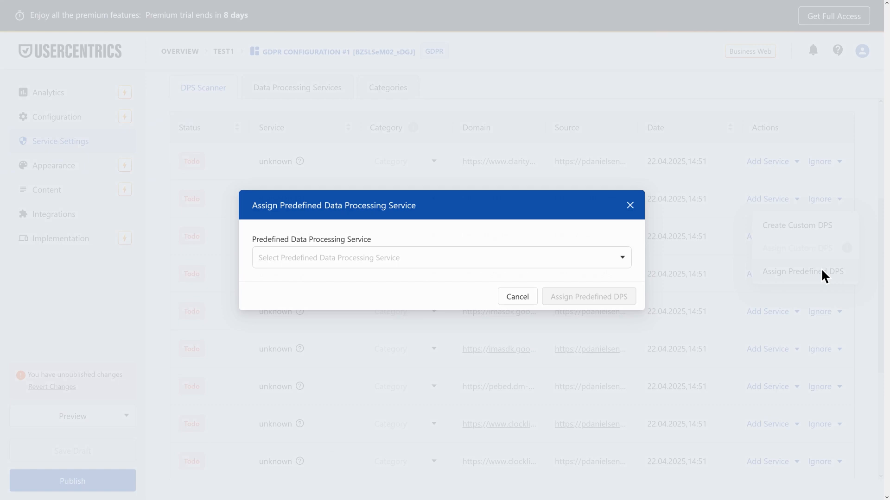
pyautogui.click(441, 258)
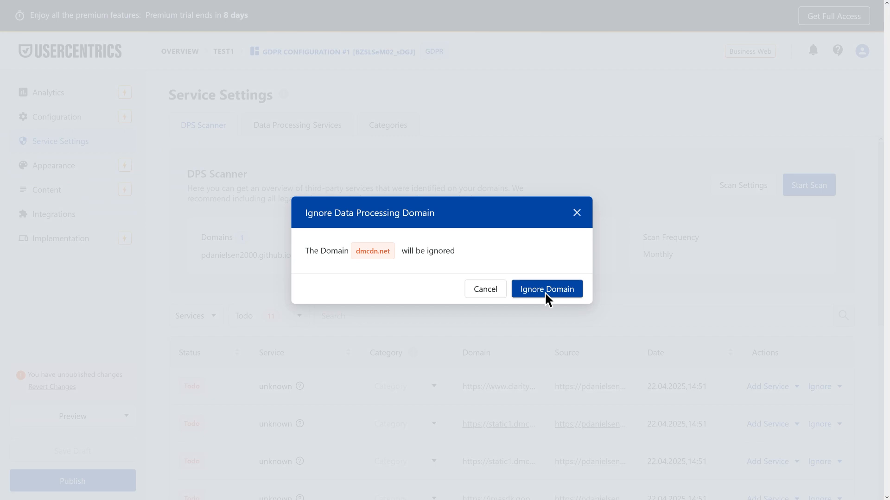
pyautogui.click(546, 289)
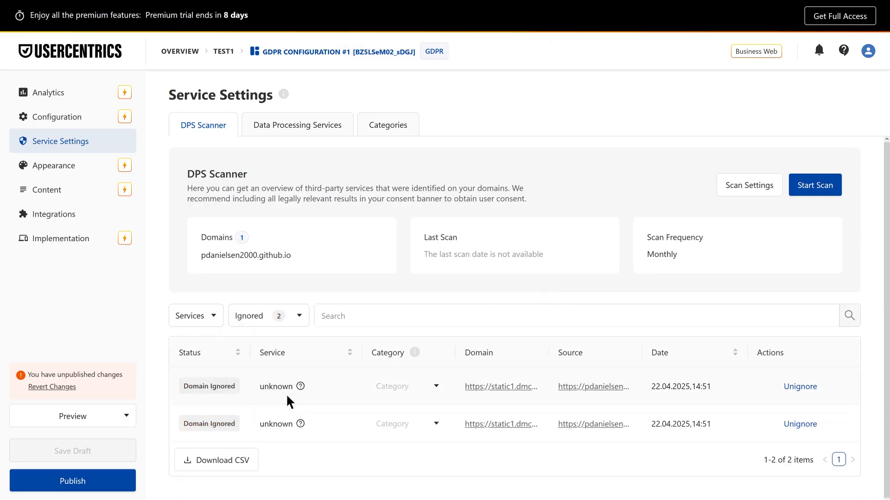
# Create a custom Functional service named 'clock' and publish as version 8.0.5
pyautogui.click(297, 124)
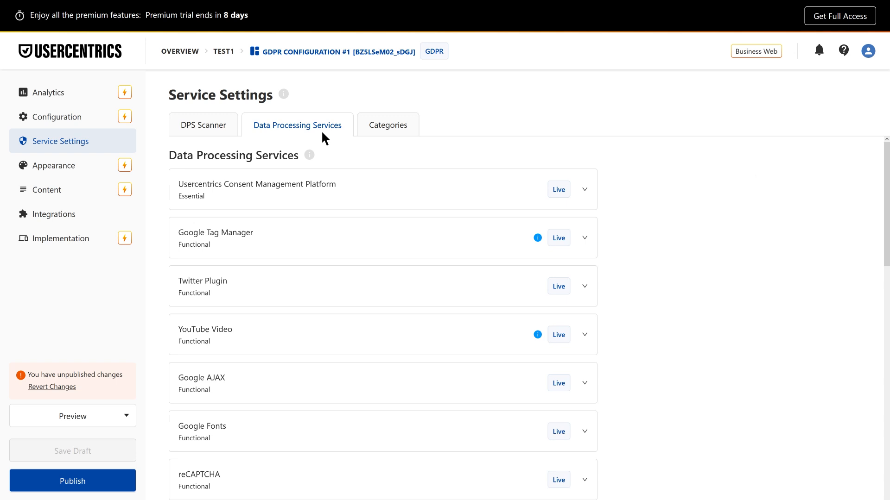
pyautogui.scroll(-3)
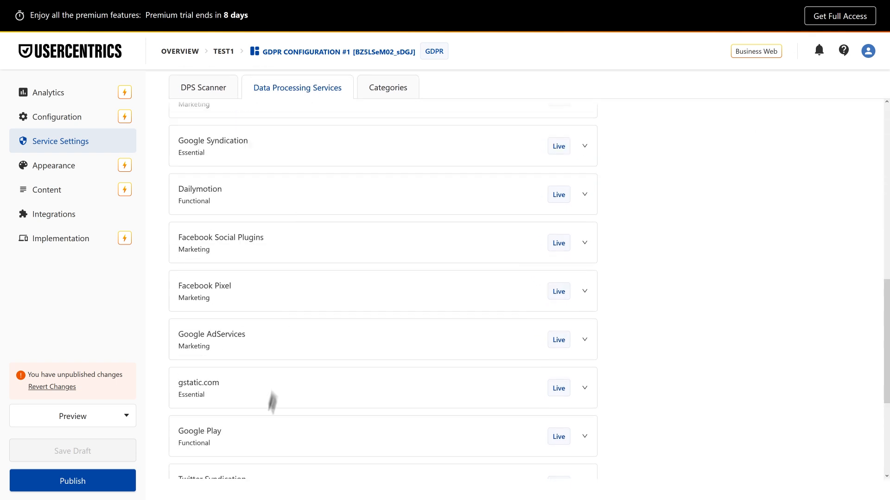
pyautogui.scroll(-3)
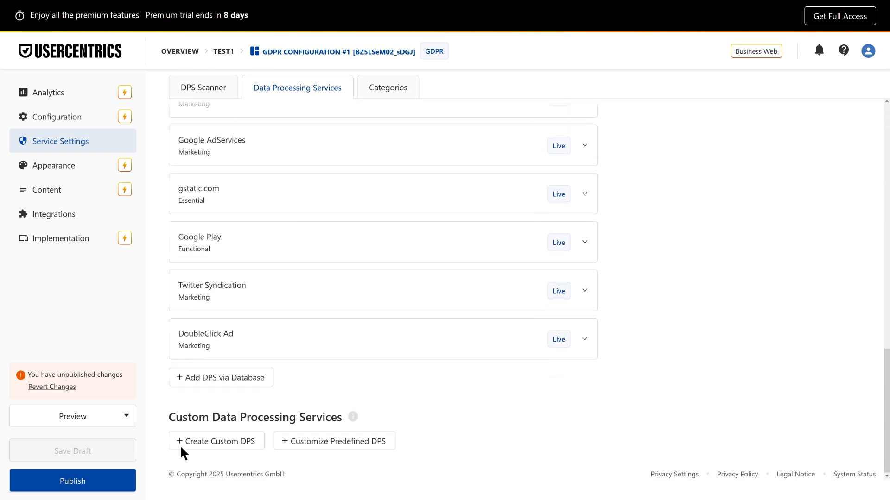
pyautogui.write('clock')
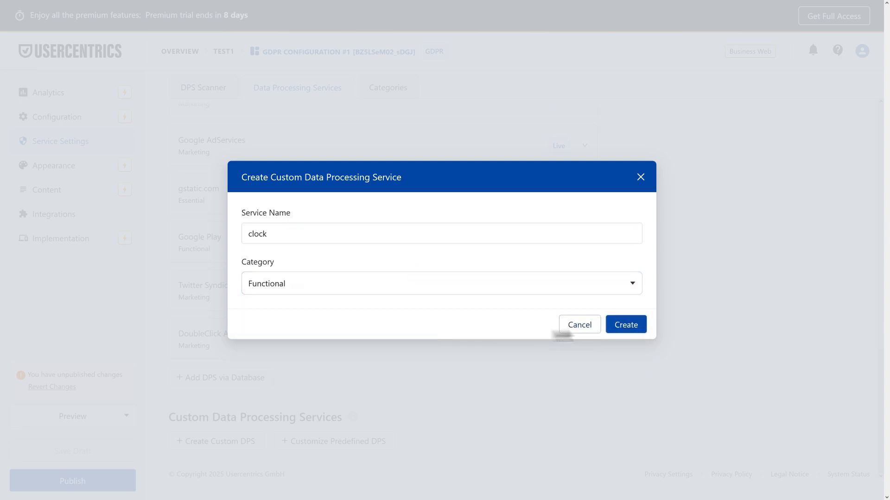
pyautogui.click(72, 480)
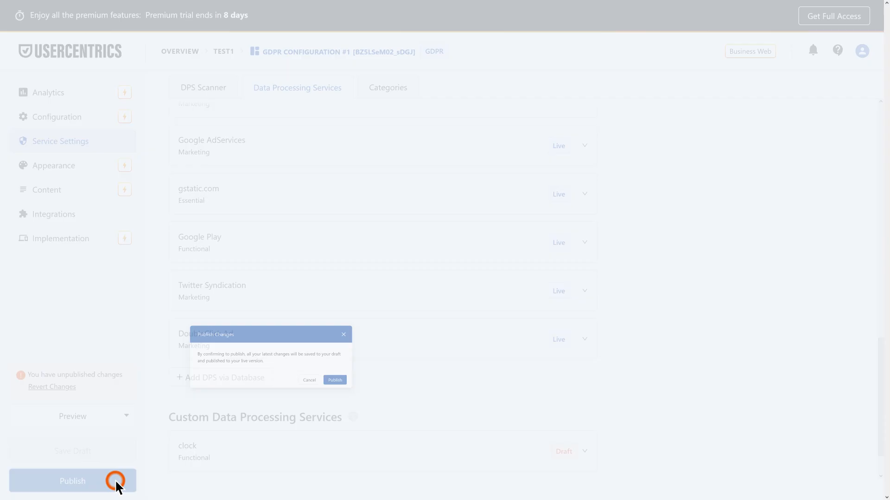
pyautogui.click(335, 380)
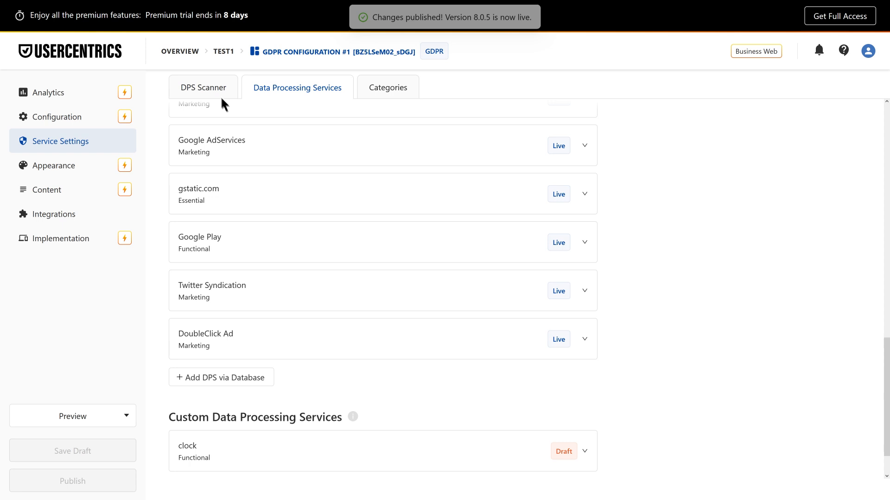
# Back in the scanner results, map the YSC tracker to the YouTube Video service
pyautogui.click(203, 87)
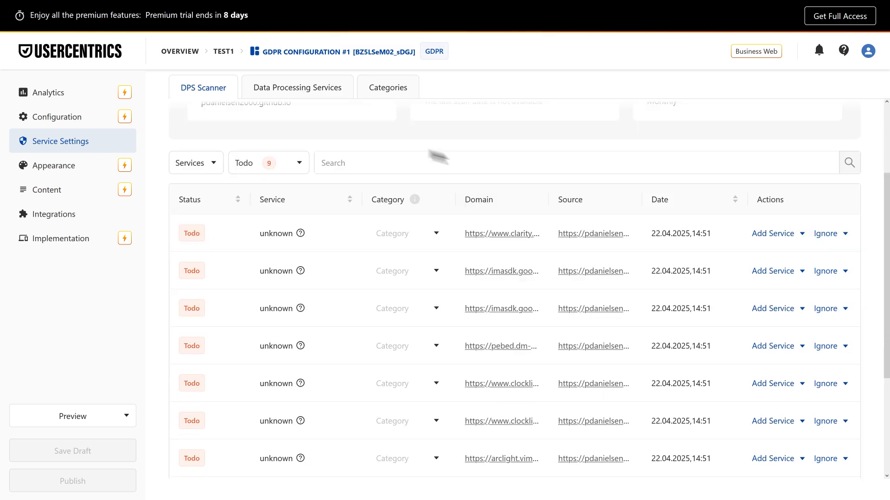
pyautogui.click(777, 224)
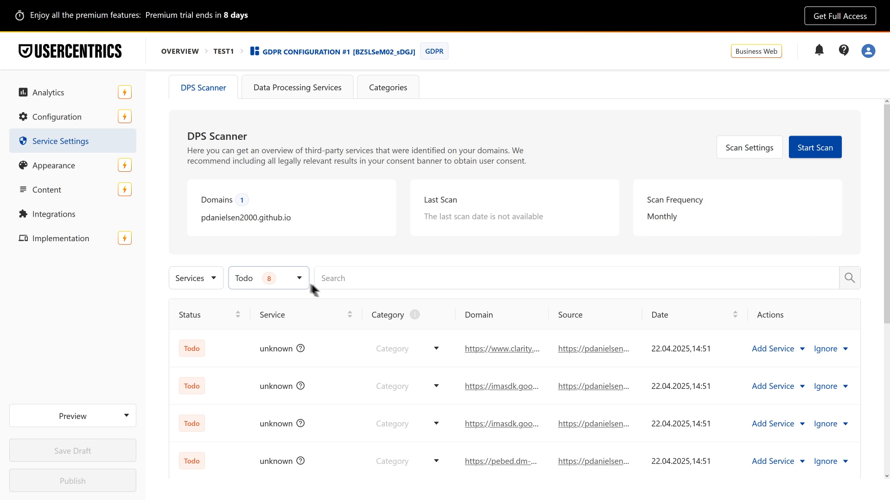
pyautogui.write('clo')
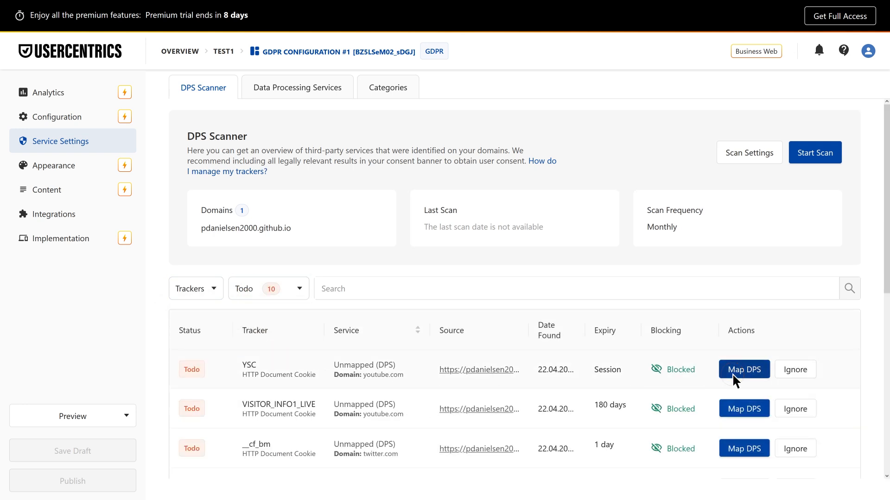
pyautogui.click(743, 369)
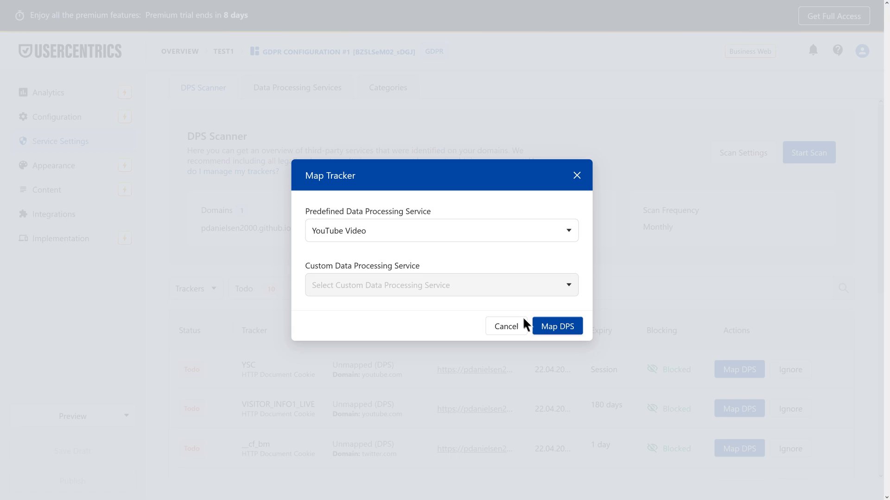
pyautogui.click(556, 326)
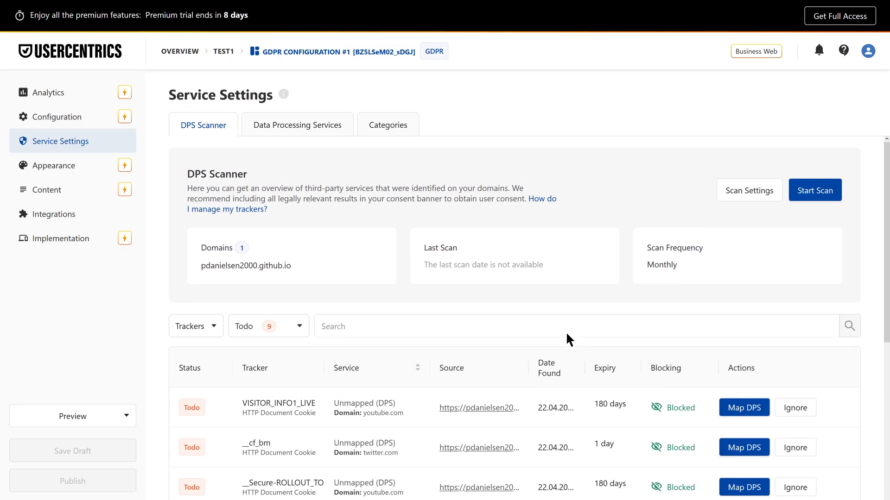
# Ignore the NID tracker from google.com
pyautogui.scroll(-3)
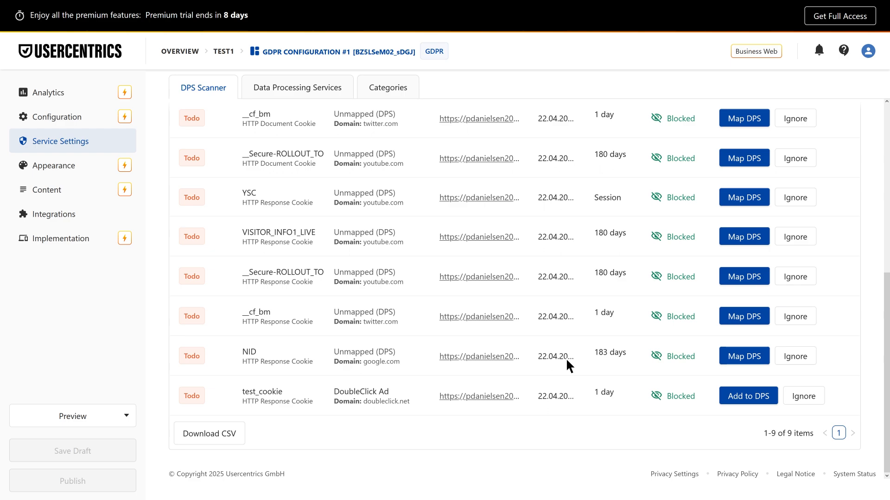
pyautogui.click(794, 356)
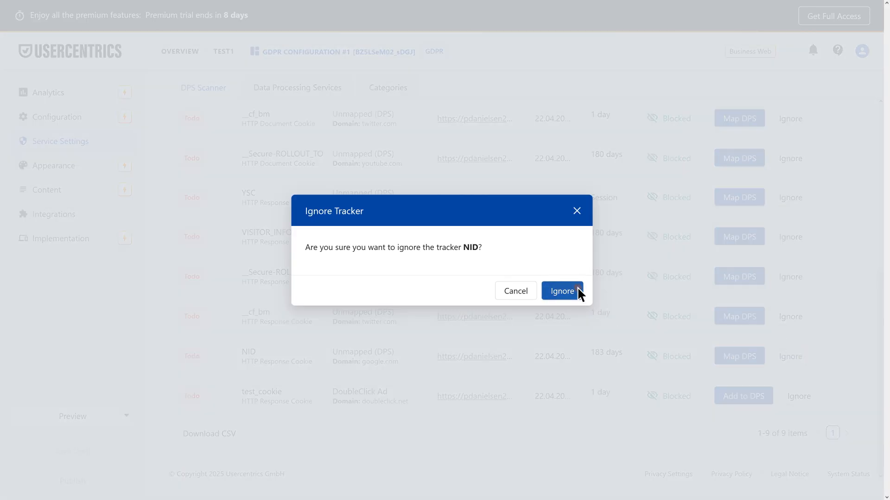
pyautogui.click(561, 291)
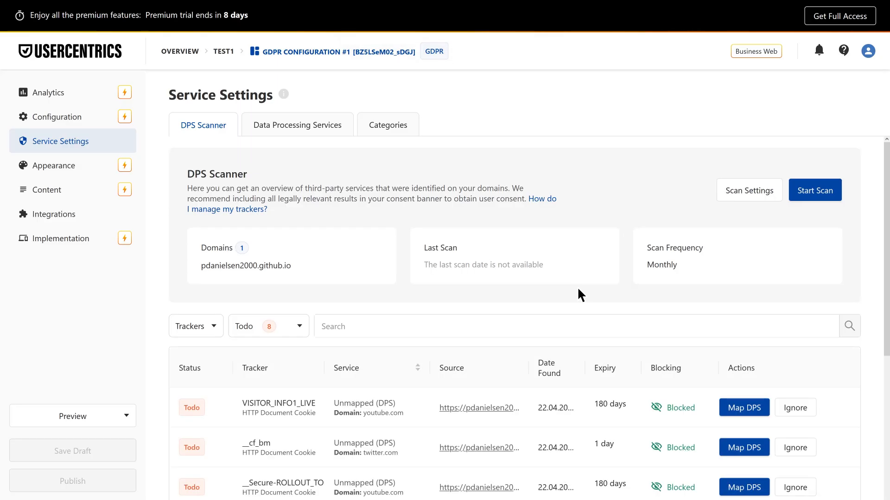
pyautogui.click(59, 238)
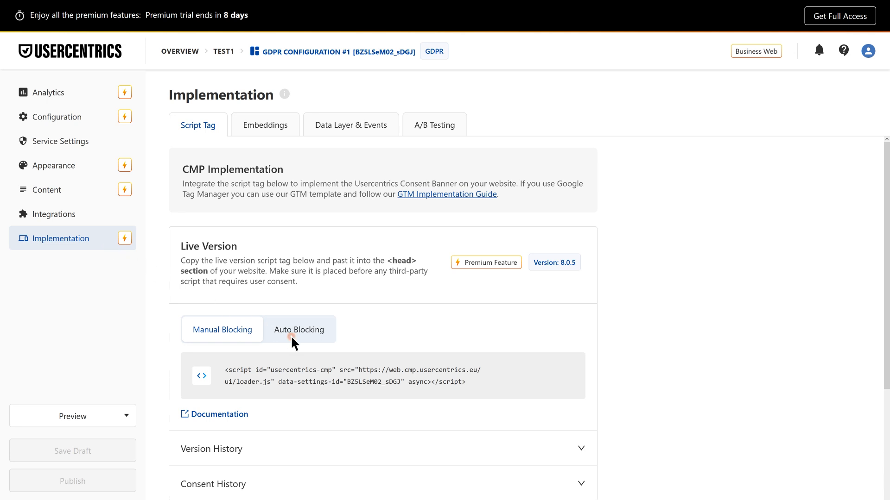
# Copy the Auto Blocking version of the Live Version script tag
pyautogui.click(299, 330)
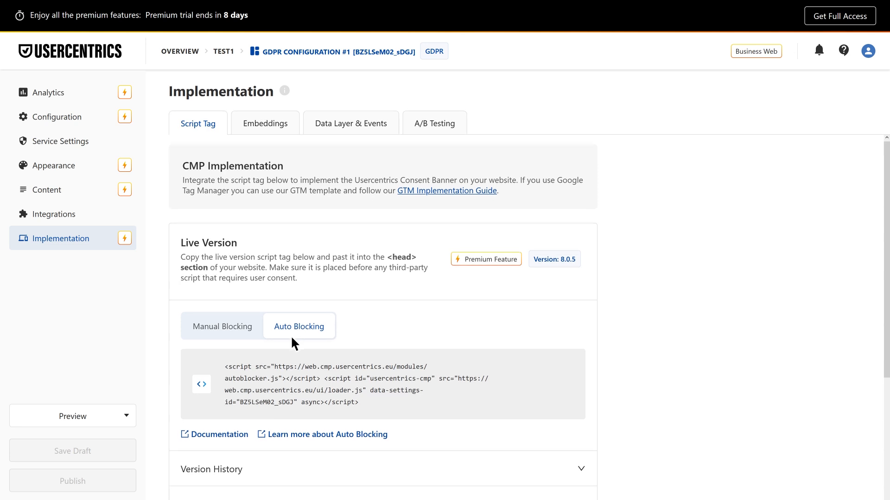
pyautogui.scroll(-3)
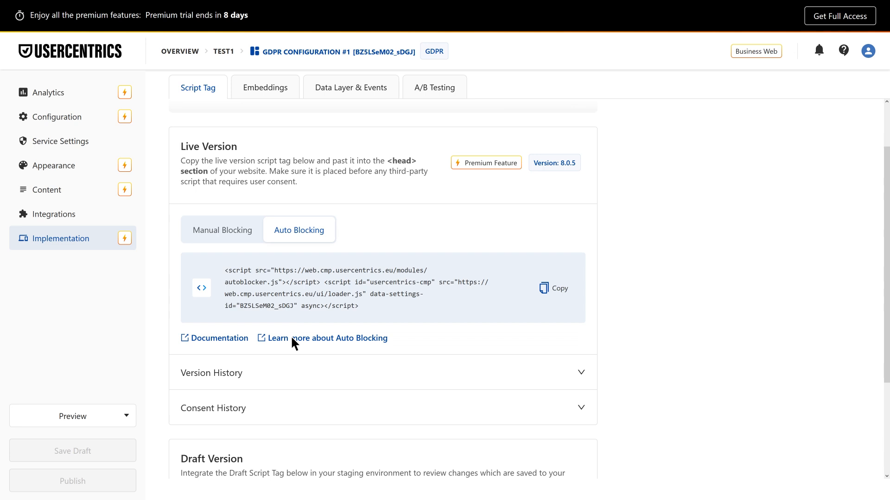
pyautogui.click(551, 288)
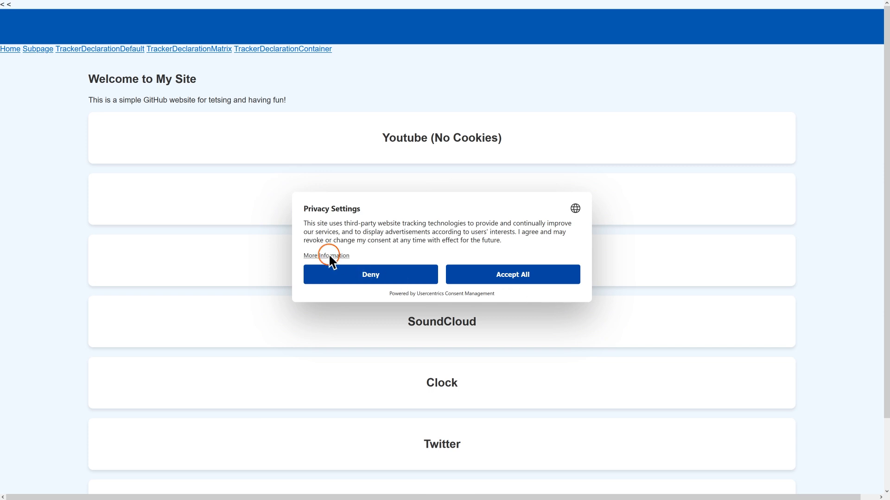
# In More Information, expand Marketing, toggle its consent on and off, and collapse it
pyautogui.click(326, 255)
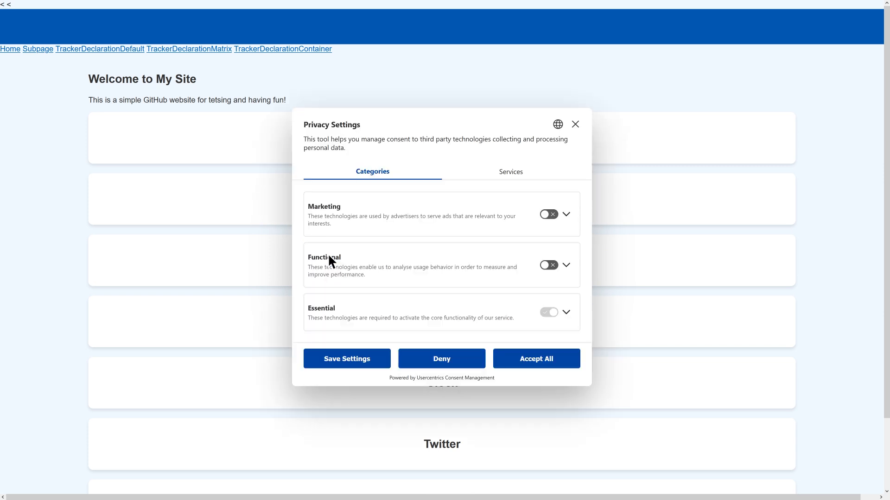
pyautogui.moveTo(519, 246)
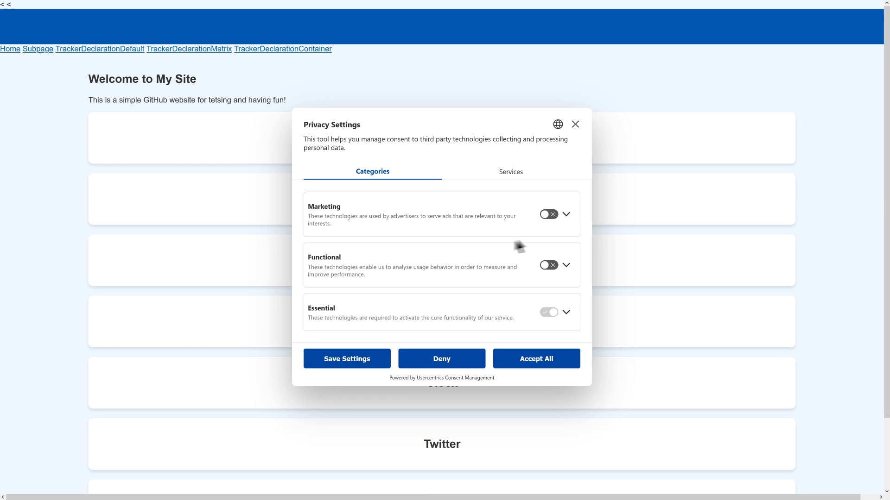
pyautogui.click(566, 214)
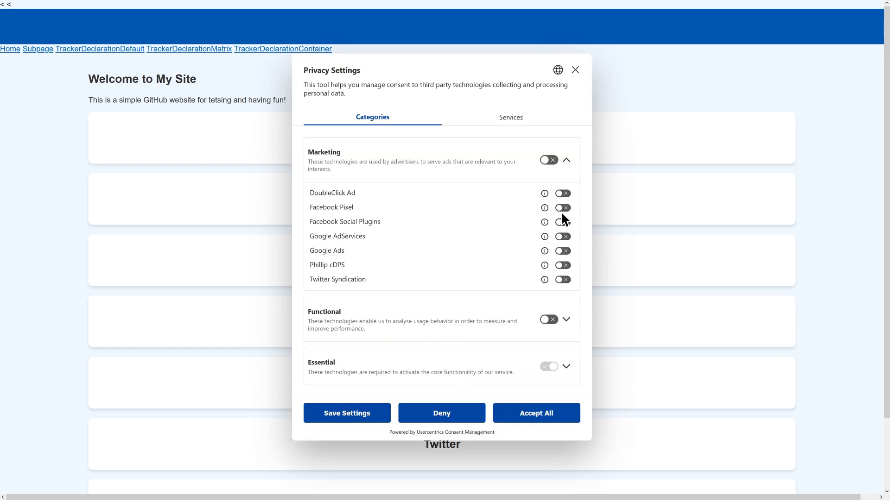
pyautogui.click(548, 159)
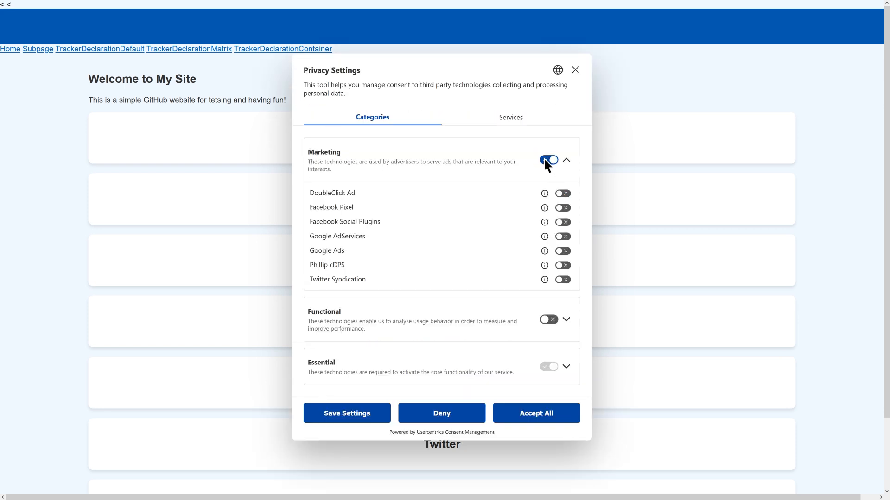
pyautogui.click(548, 160)
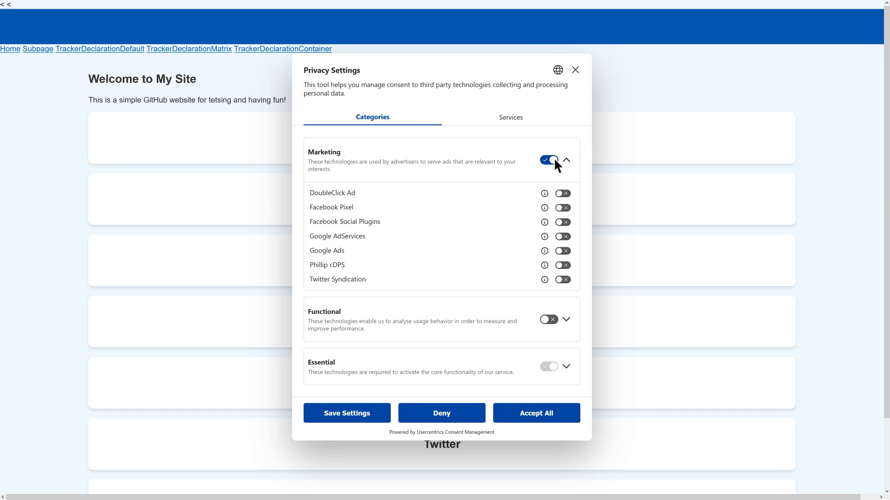
pyautogui.click(547, 160)
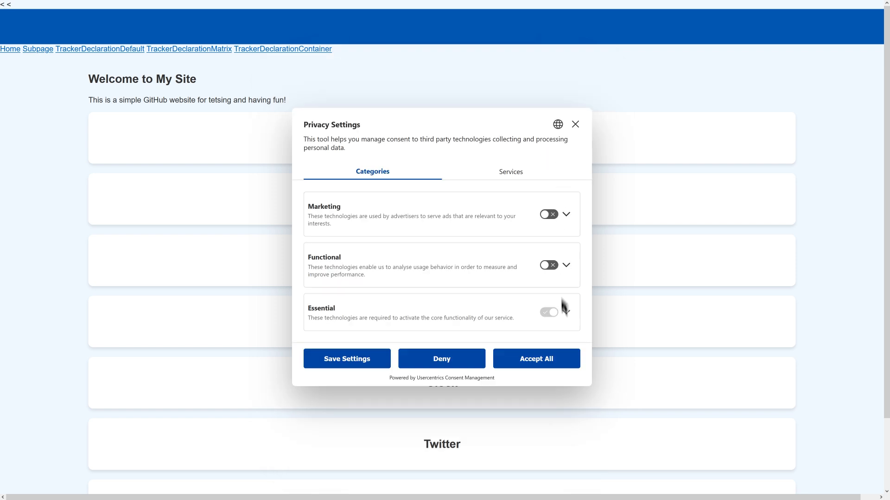
# Deny consent on the banner and scroll through the page's videos
pyautogui.click(535, 358)
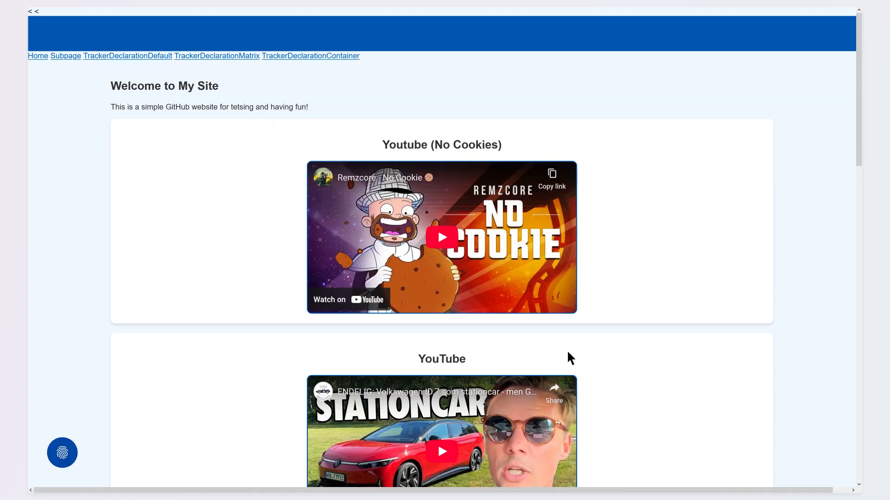
pyautogui.scroll(-3)
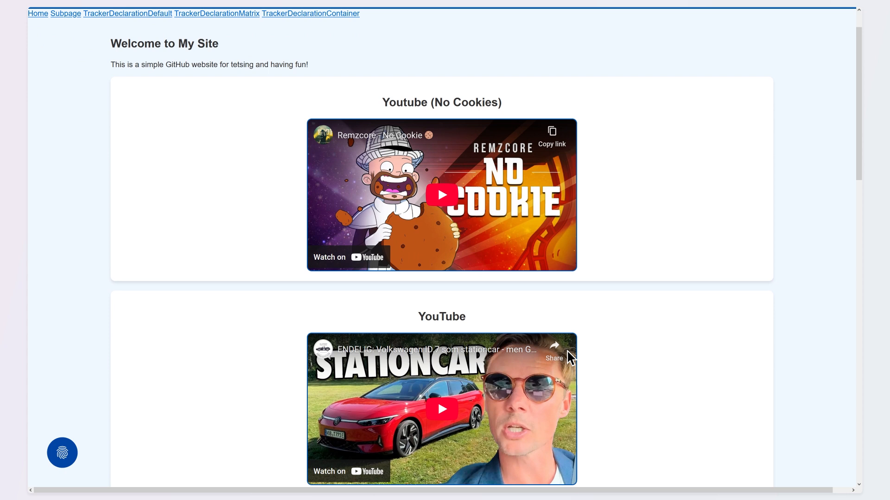
pyautogui.scroll(-3)
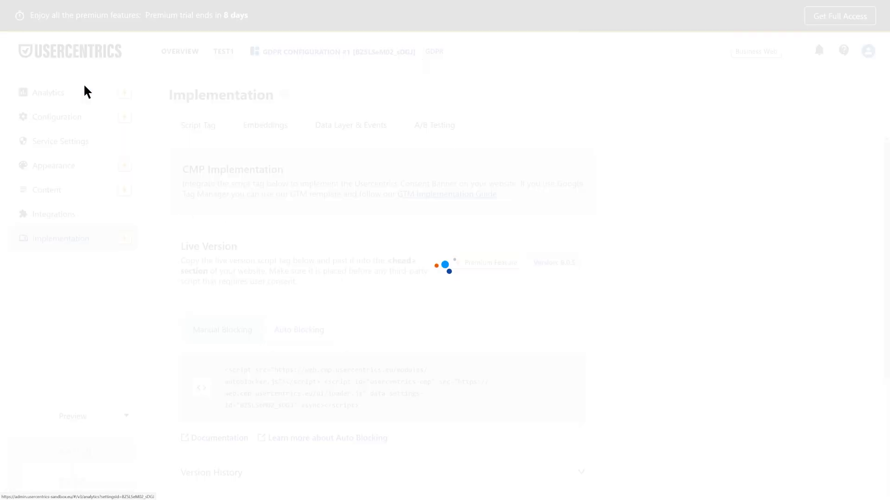
# View the Analytics dashboards: Interaction Analytics Comparison, then Granular Analytics opt-in rates
pyautogui.click(47, 91)
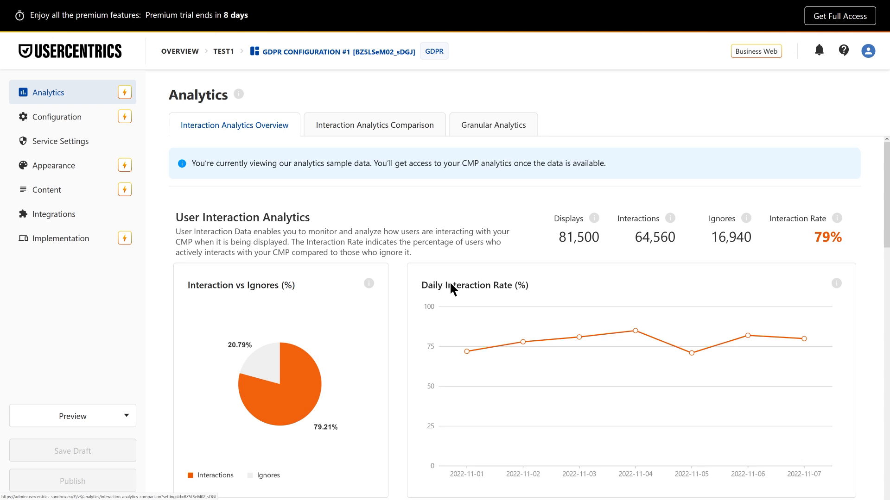
pyautogui.click(375, 124)
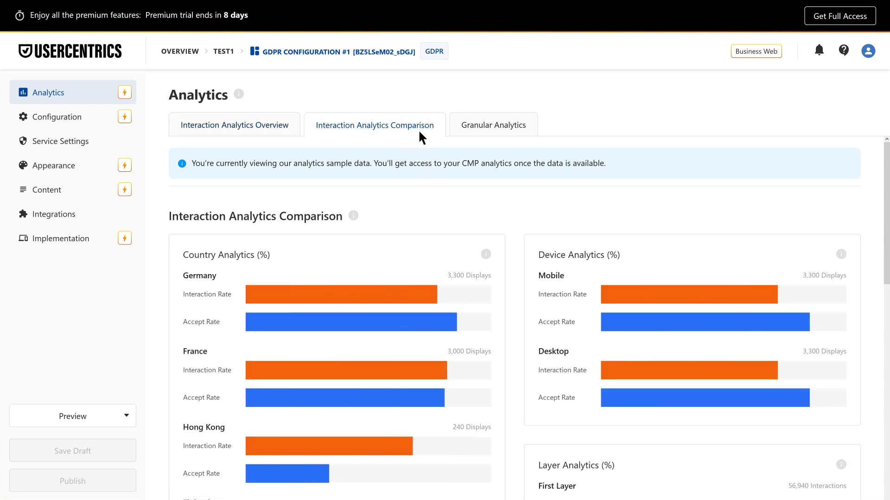
pyautogui.moveTo(433, 138)
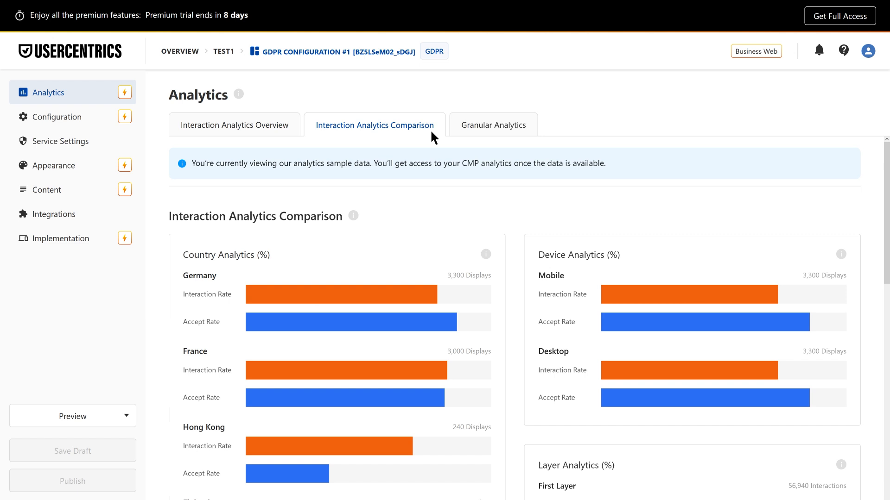
pyautogui.click(493, 125)
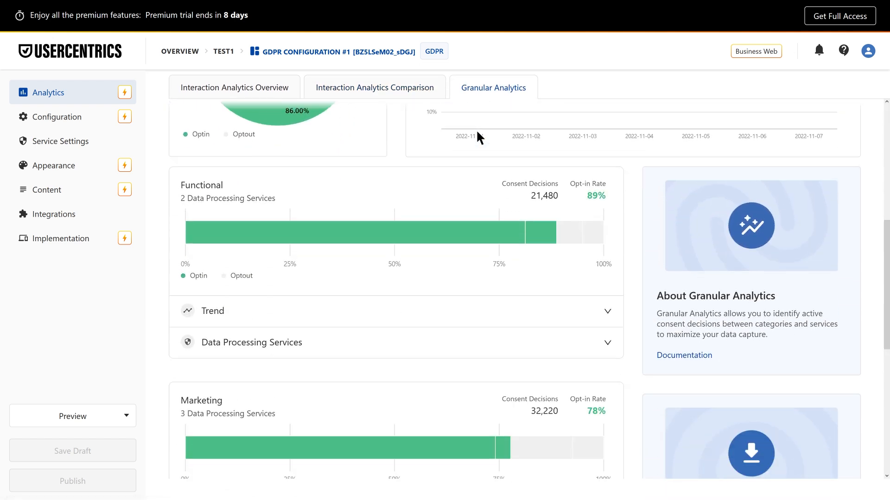
pyautogui.scroll(-3)
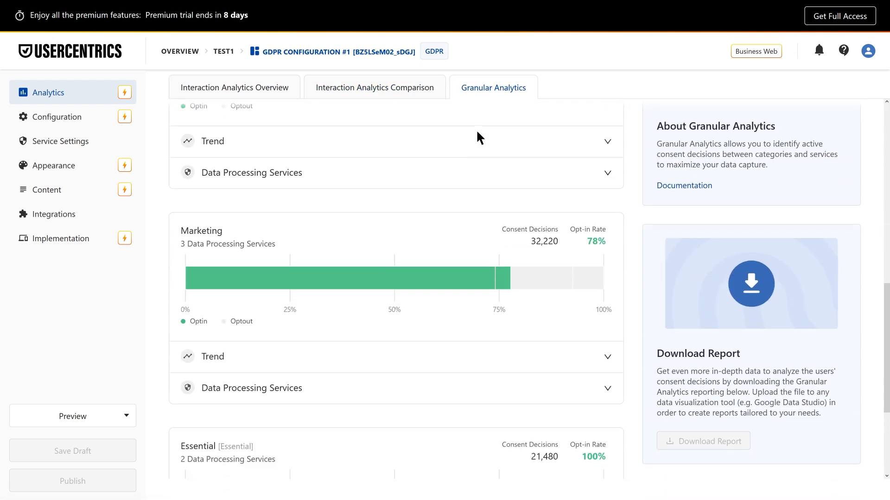
pyautogui.scroll(-3)
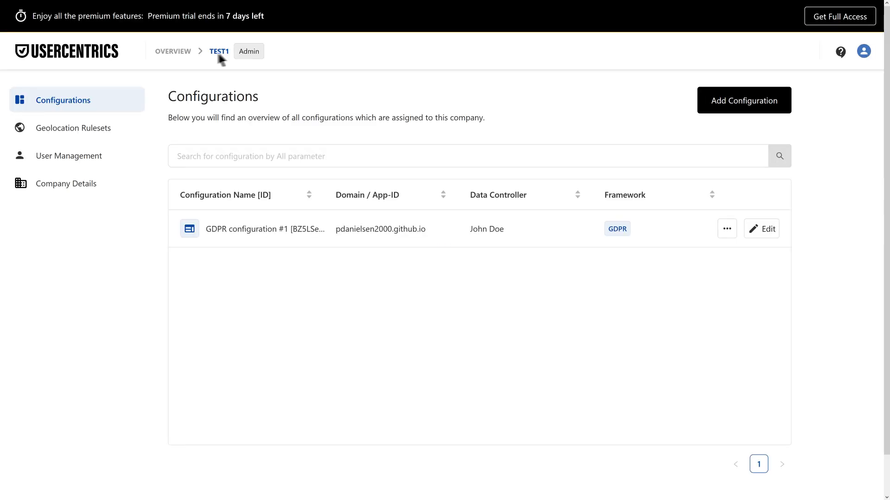
# Open Geolocation Rulesets and start, then cancel, a new ruleset
pyautogui.click(74, 128)
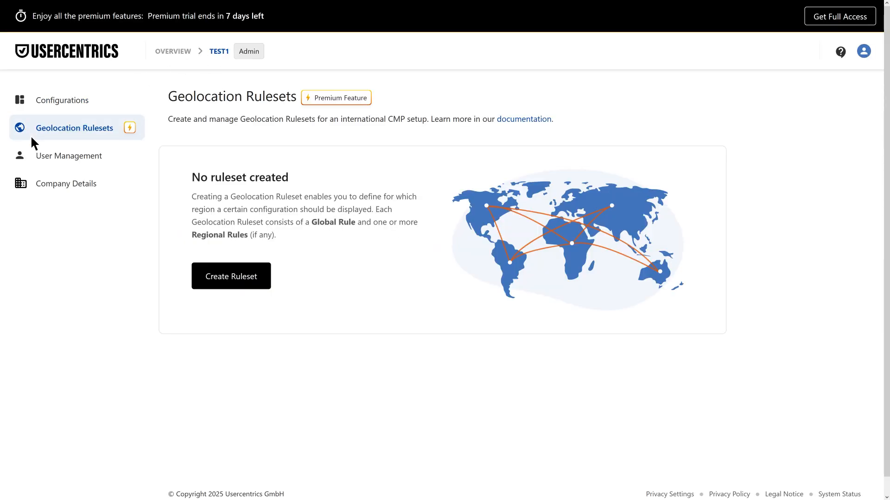
pyautogui.click(231, 275)
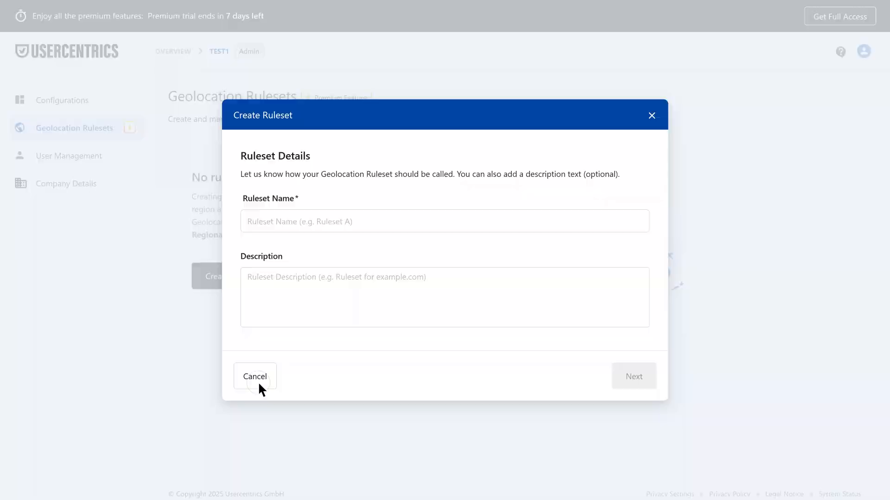
pyautogui.click(254, 376)
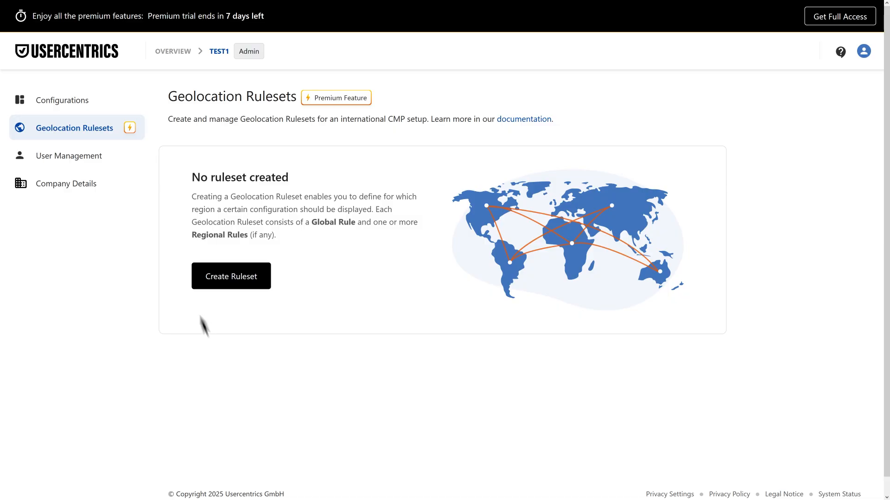
# View User Management and Company Details, then bring up the Business plan payment form
pyautogui.click(69, 155)
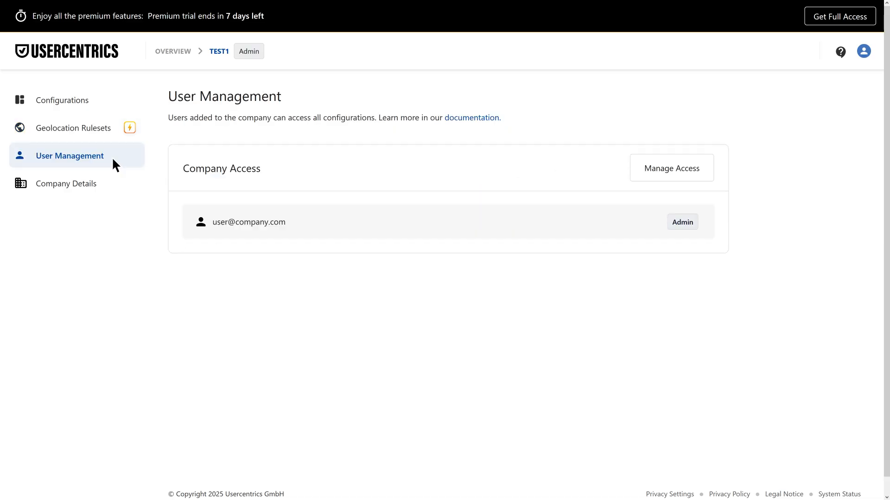
pyautogui.click(671, 167)
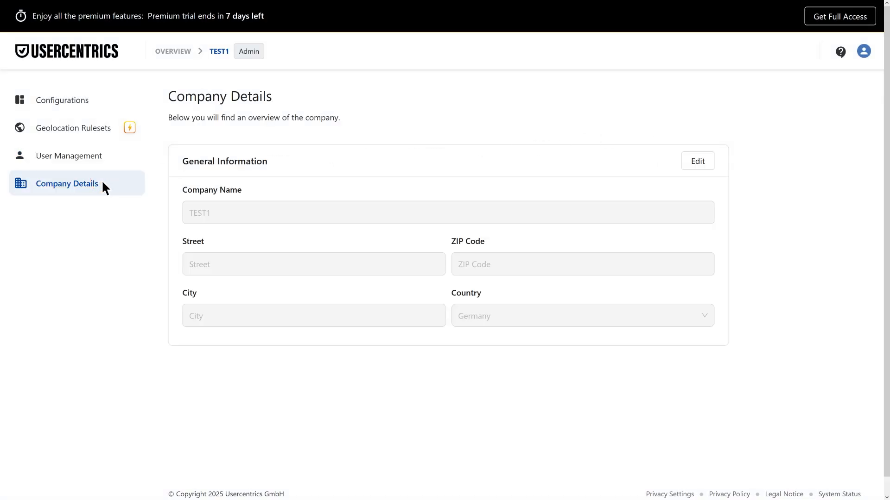
pyautogui.click(839, 15)
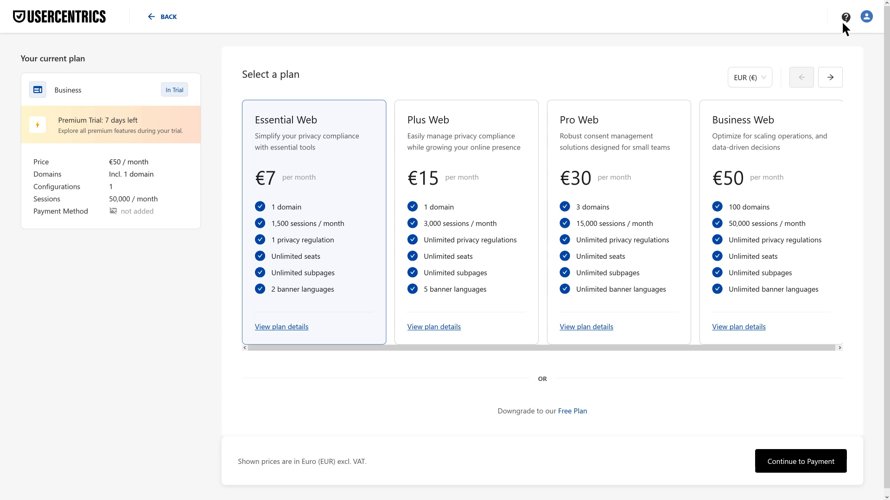
pyautogui.click(799, 461)
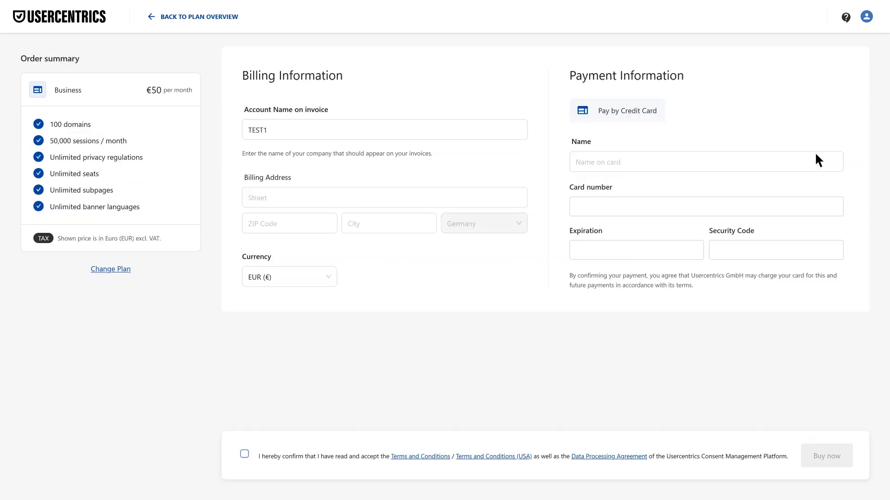